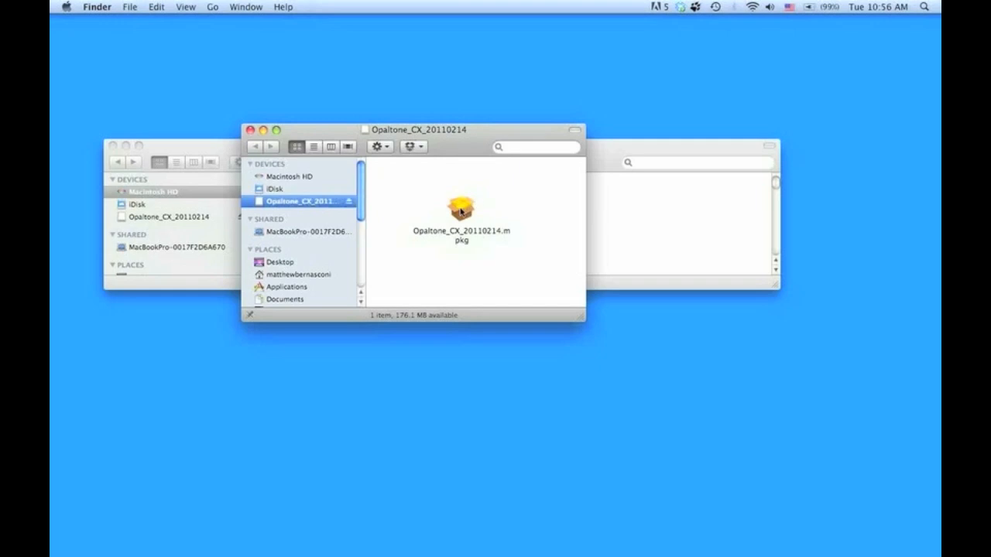
Step: Install Opaltone CX 5 on Macintosh HD with the admin password and close the installer
{"action": "double_click", "coordinate": [460, 208]}
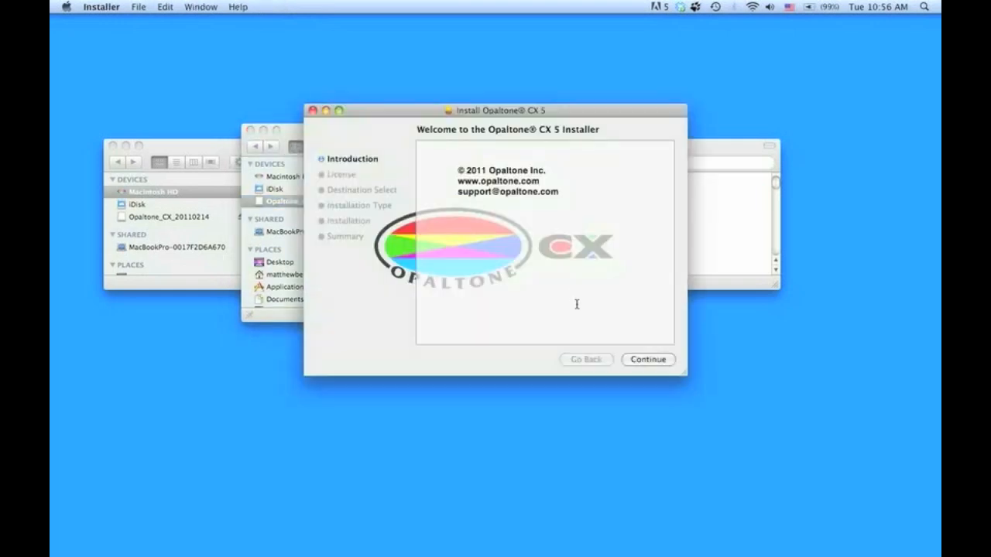
{"action": "left_click", "coordinate": [648, 360]}
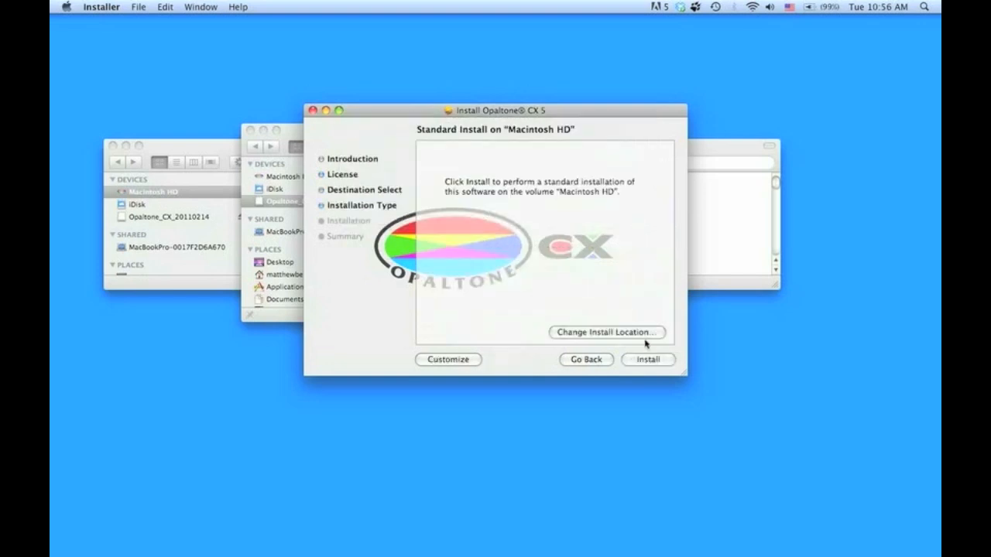
{"action": "left_click", "coordinate": [648, 360]}
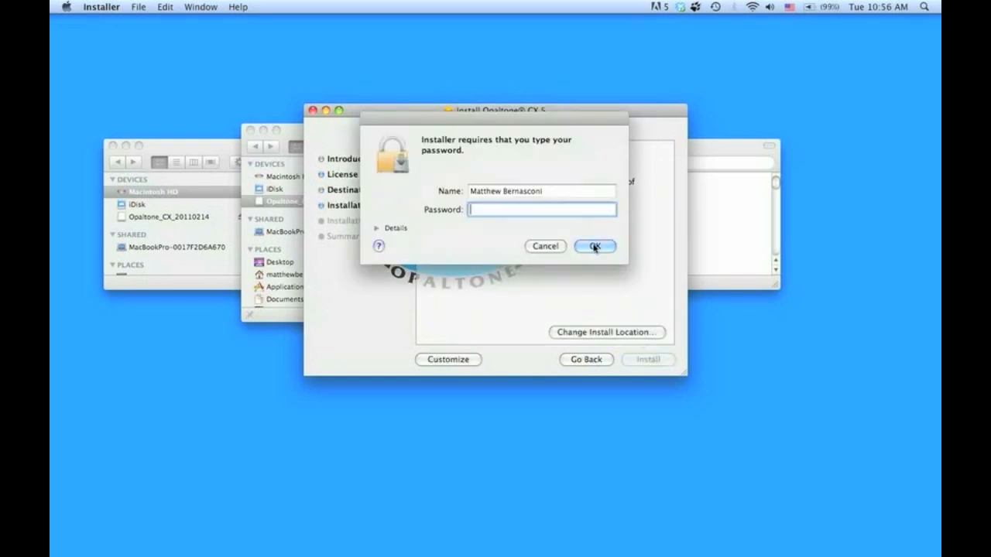
{"action": "left_click", "coordinate": [595, 246]}
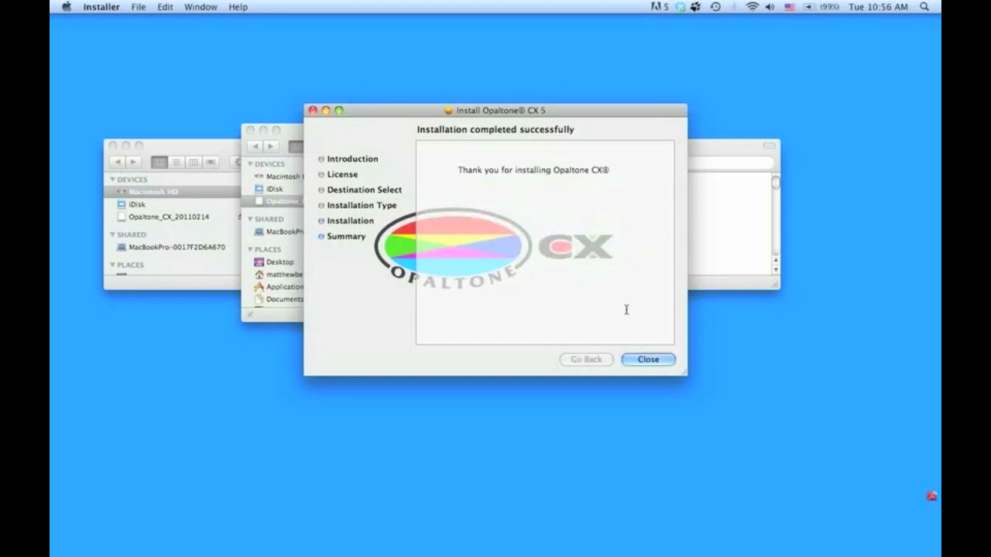
{"action": "left_click", "coordinate": [648, 360]}
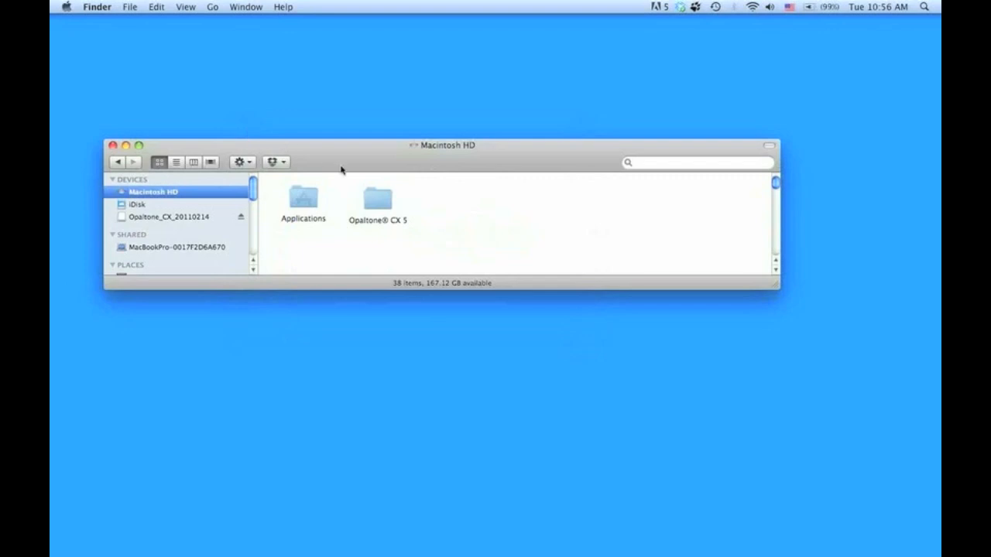
{"action": "mouse_move", "coordinate": [385, 204]}
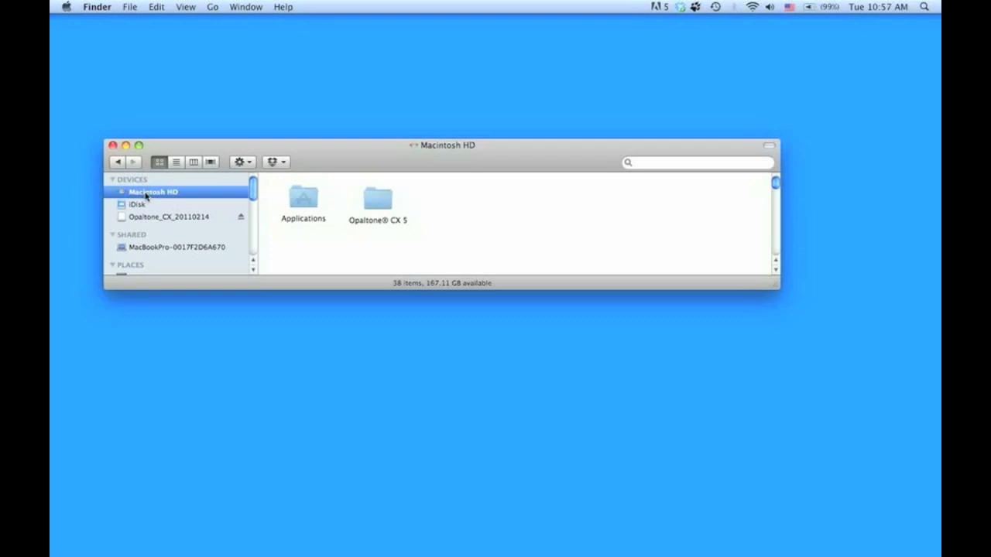
{"action": "mouse_move", "coordinate": [395, 209]}
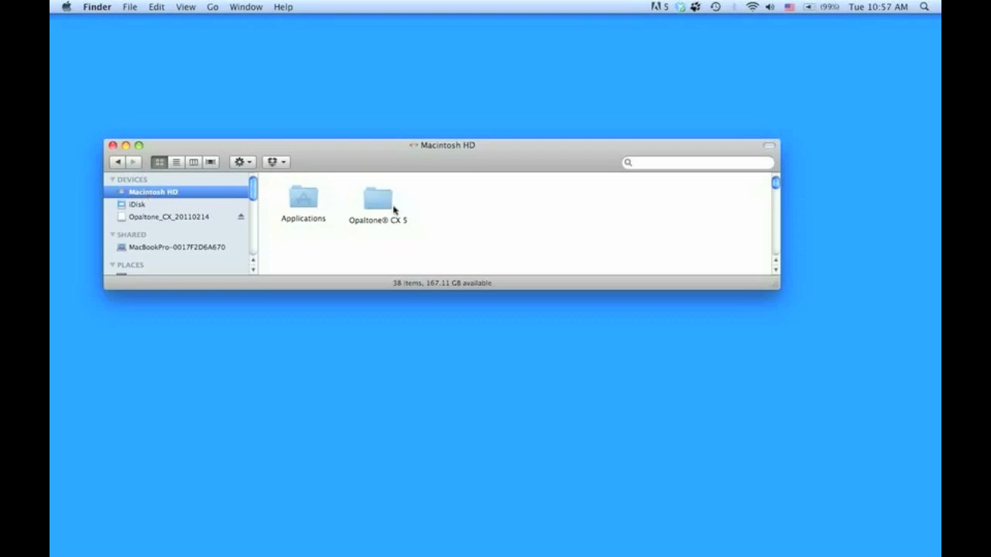
{"action": "mouse_move", "coordinate": [381, 203]}
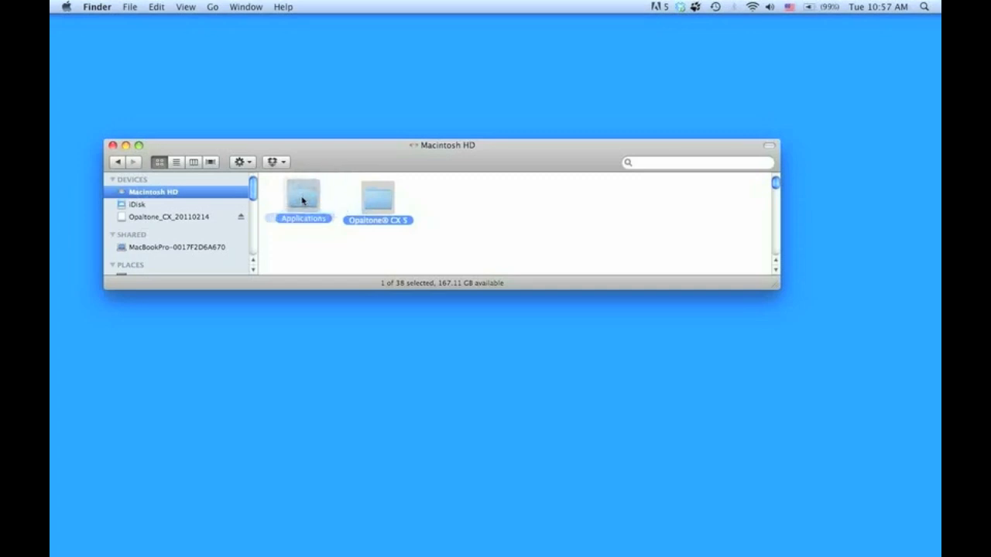
Step: Browse Applications > Adobe Photoshop CS5 > Plug-ins in column view, then close the window
{"action": "double_click", "coordinate": [301, 193]}
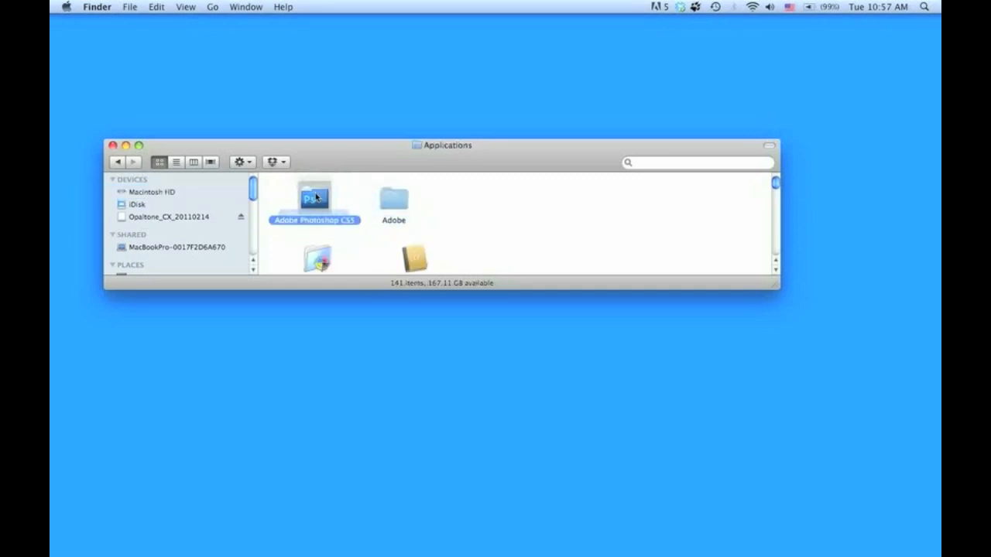
{"action": "double_click", "coordinate": [313, 199]}
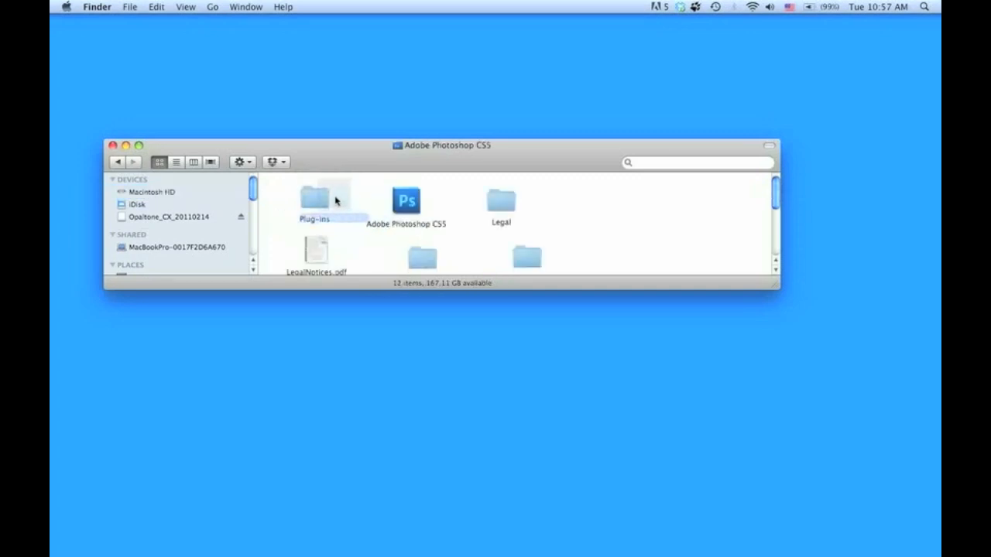
{"action": "double_click", "coordinate": [314, 200]}
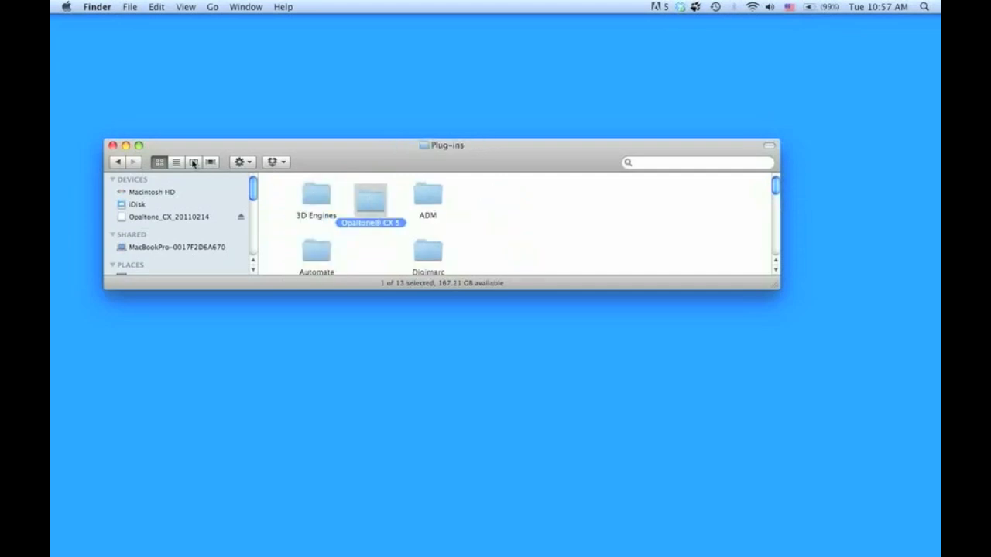
{"action": "left_click", "coordinate": [191, 162]}
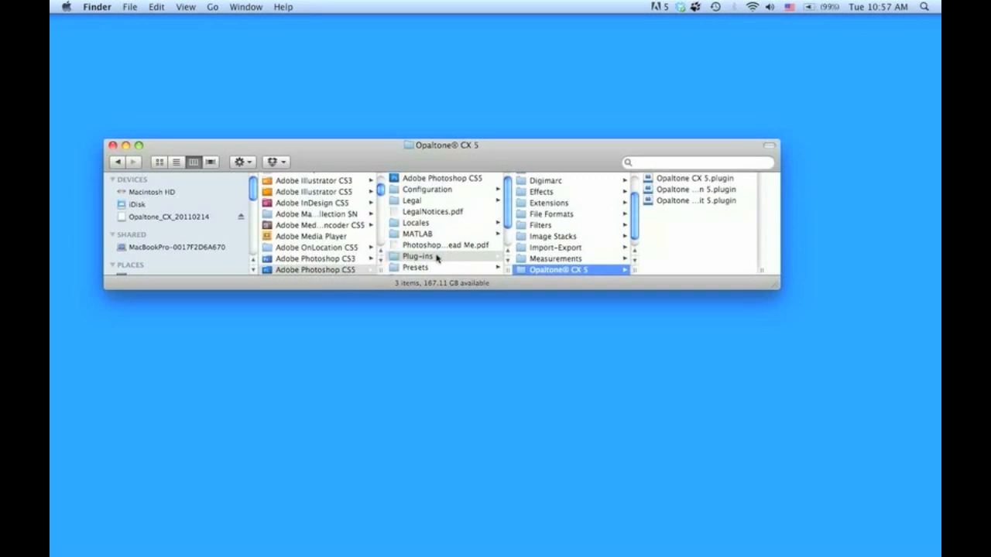
{"action": "mouse_move", "coordinate": [588, 274]}
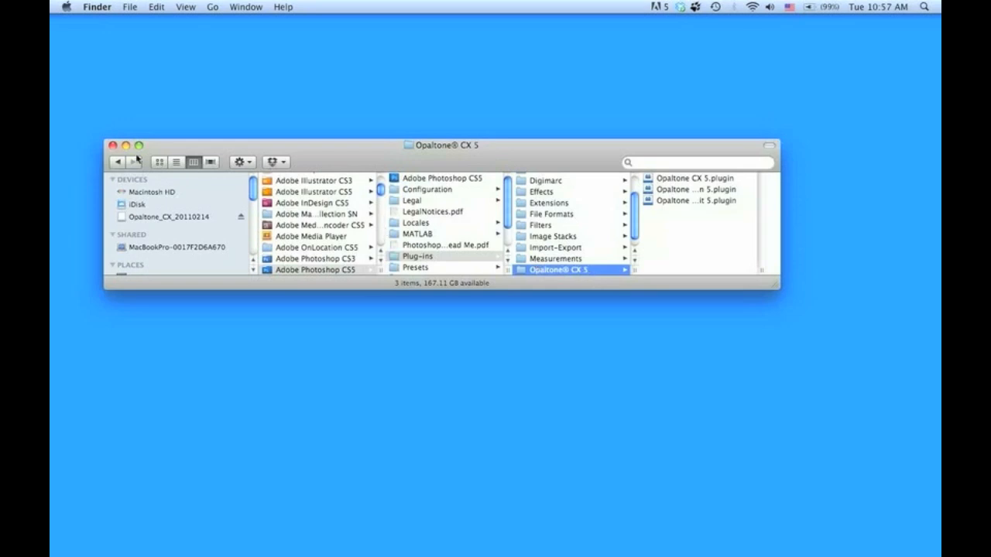
{"action": "left_click", "coordinate": [114, 146]}
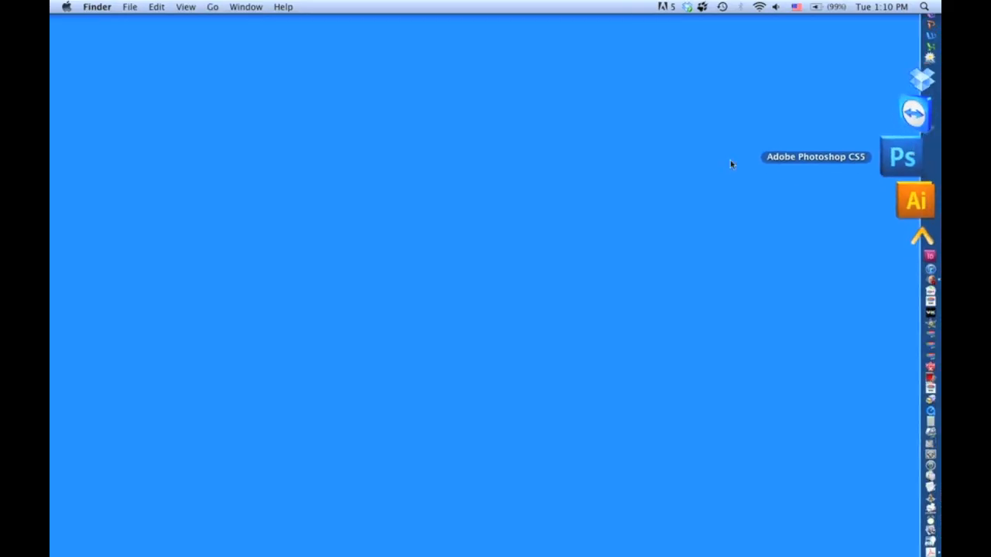
Step: Launch Photoshop, open Jol_Rancher_CMYK.psd and confirm CMYK Color at 8 Bits/Channel
{"action": "left_click", "coordinate": [909, 158]}
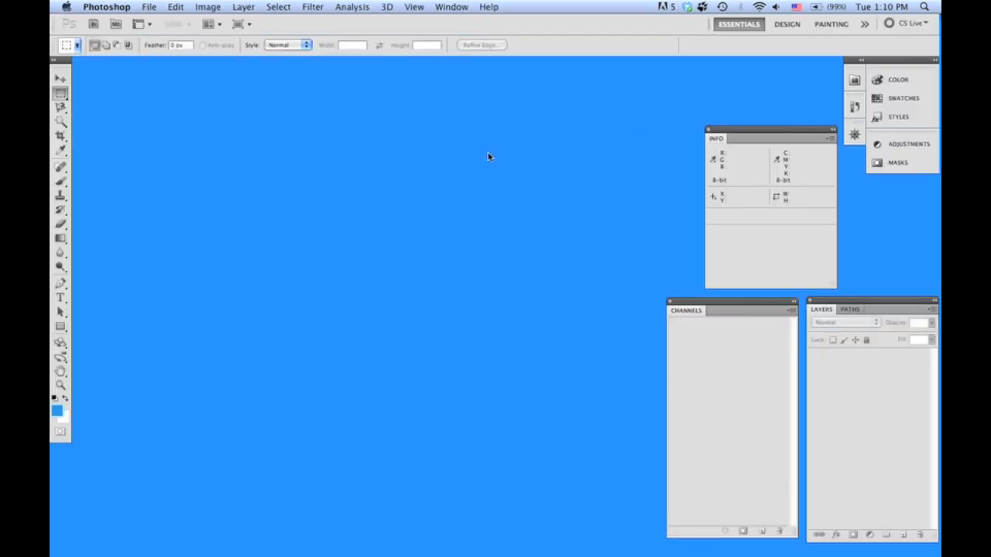
{"action": "left_click", "coordinate": [150, 6]}
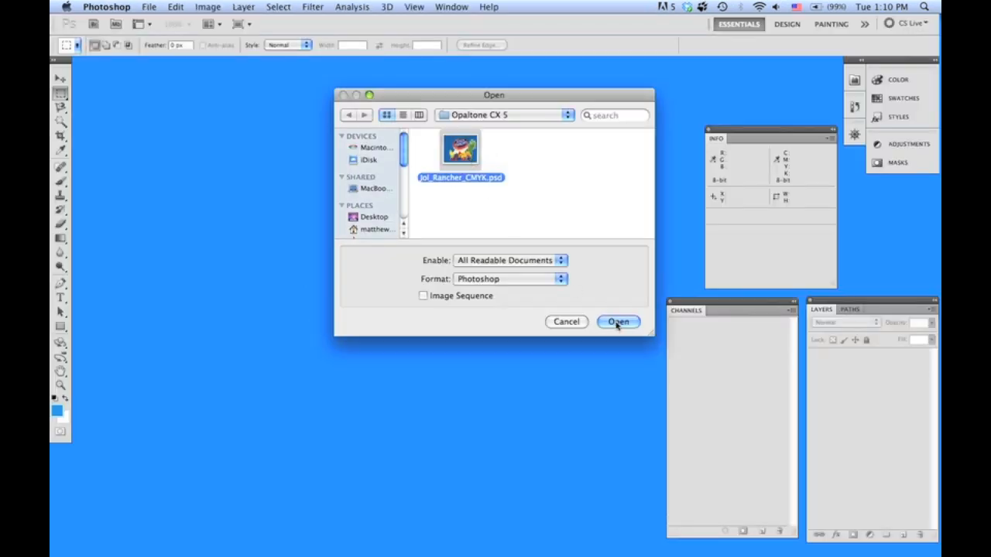
{"action": "left_click", "coordinate": [618, 322]}
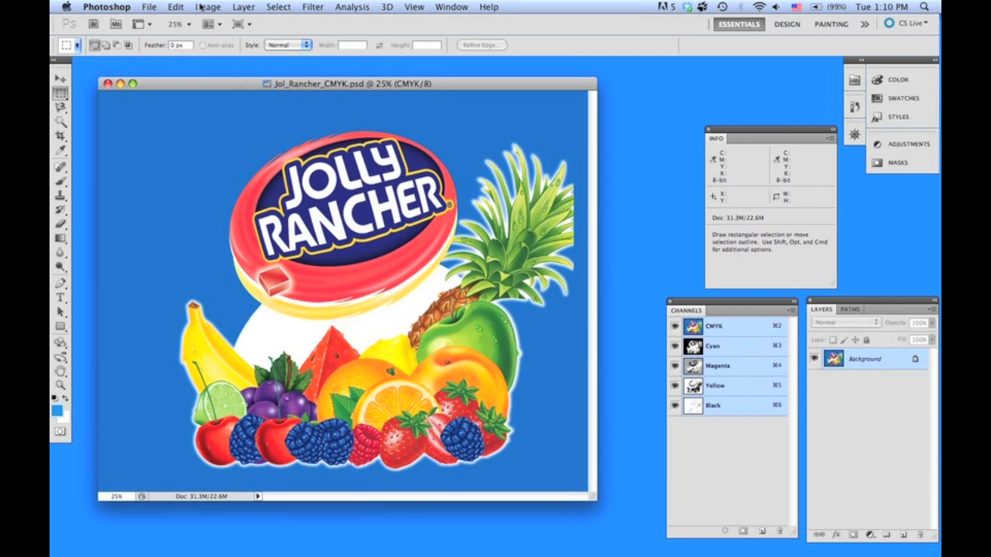
{"action": "left_click", "coordinate": [207, 7]}
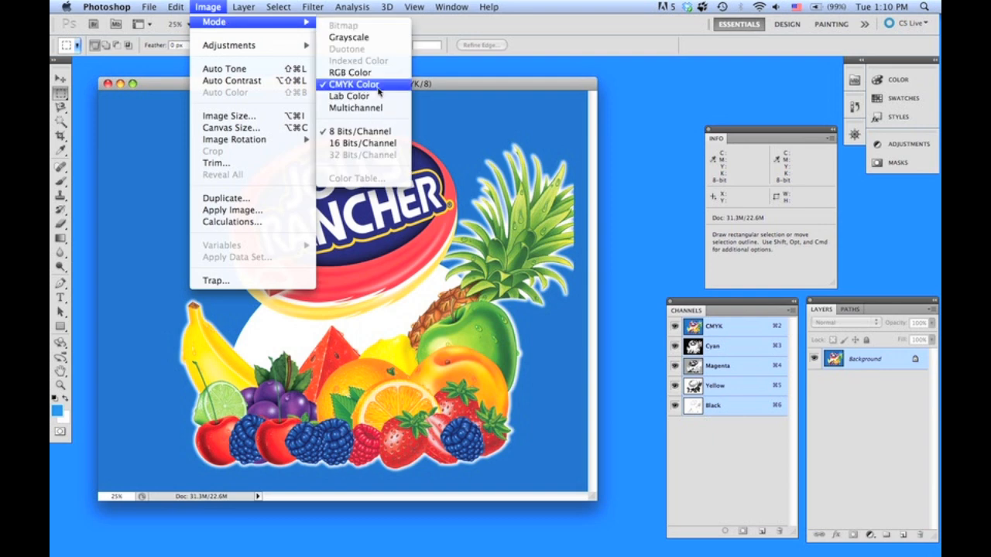
{"action": "mouse_move", "coordinate": [359, 96]}
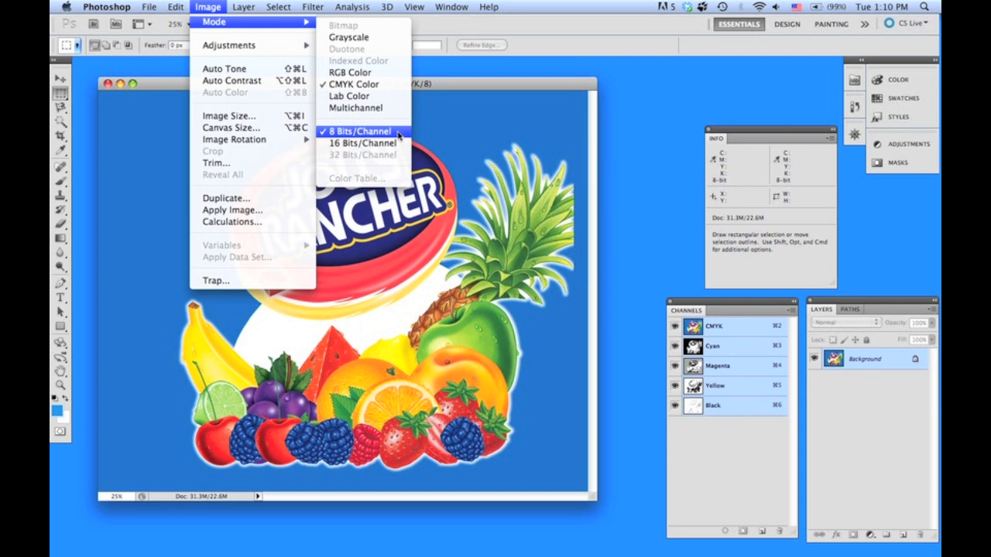
{"action": "left_click", "coordinate": [348, 130]}
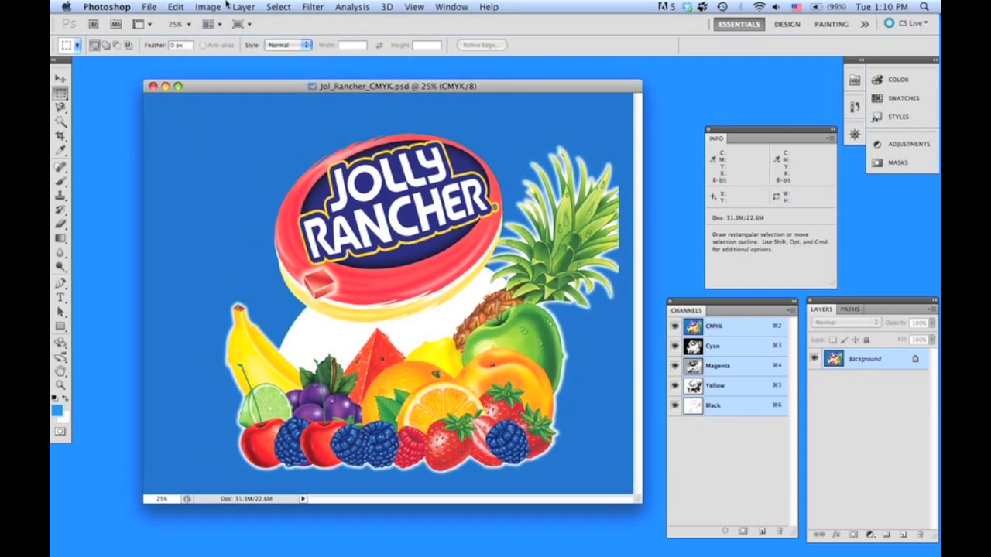
Step: Check the File menu and cancel the Opaltone CX 5 dialog without applying it
{"action": "left_click", "coordinate": [147, 7]}
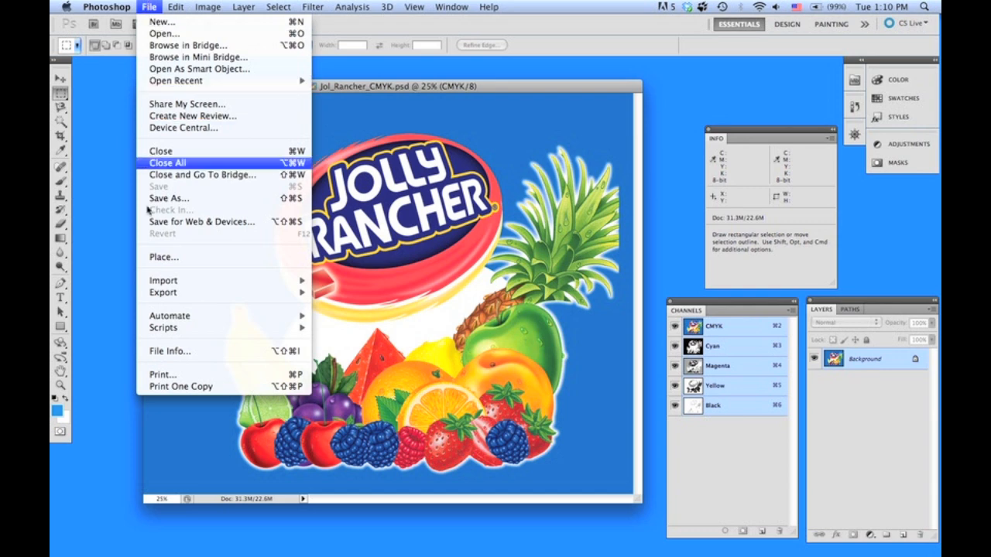
{"action": "mouse_move", "coordinate": [168, 316]}
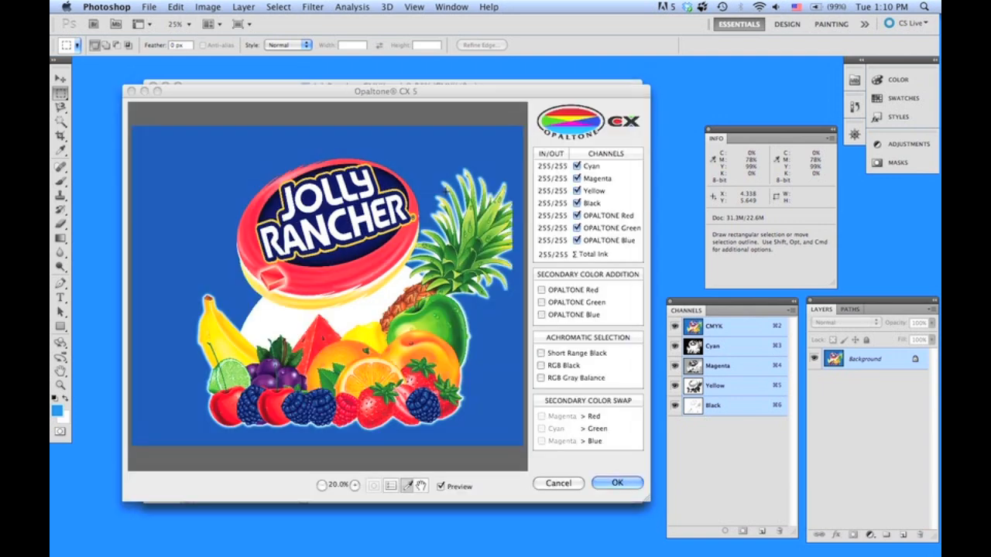
{"action": "left_click", "coordinate": [618, 483]}
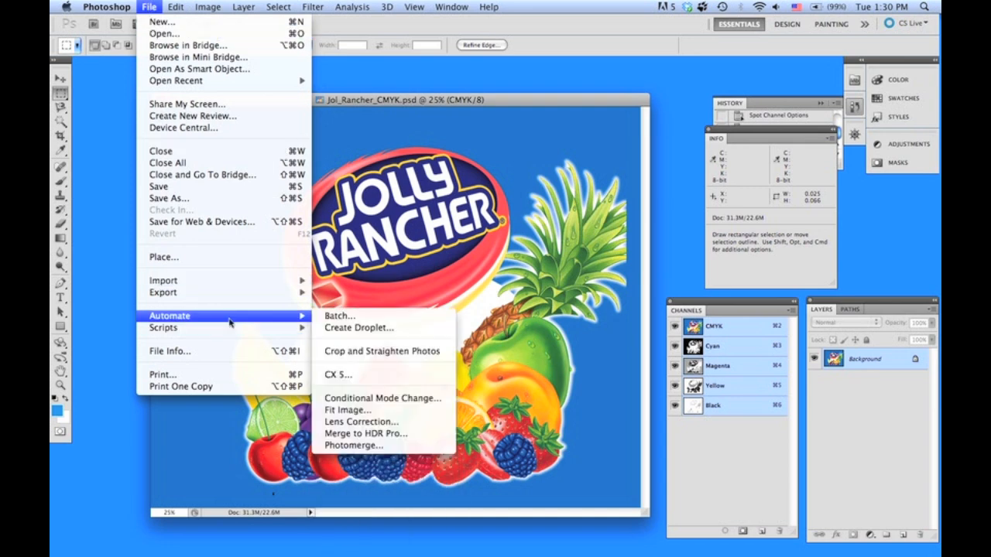
{"action": "mouse_move", "coordinate": [339, 375]}
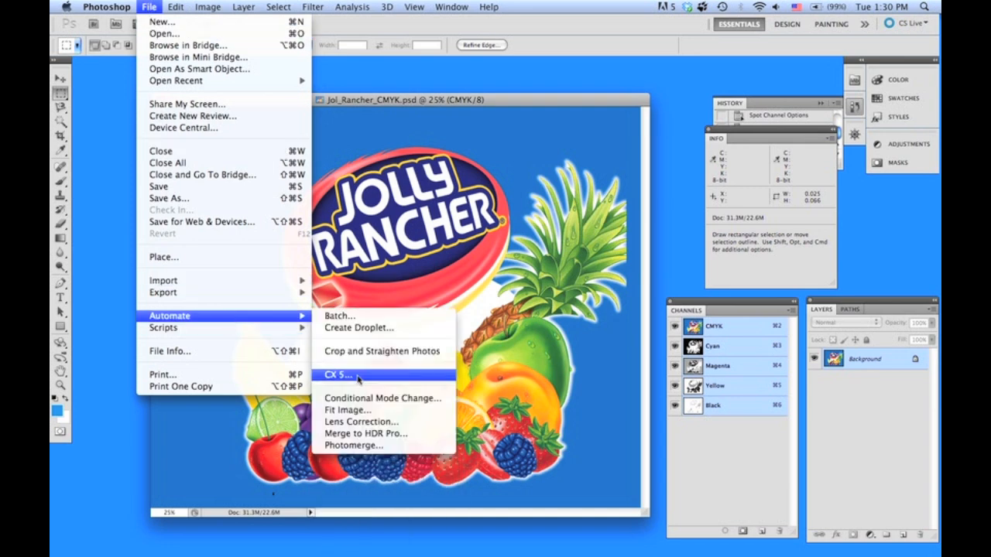
Step: Assign Control+Command+0 as the keyboard shortcut for File > Automate > CX 5
{"action": "left_click", "coordinate": [175, 7]}
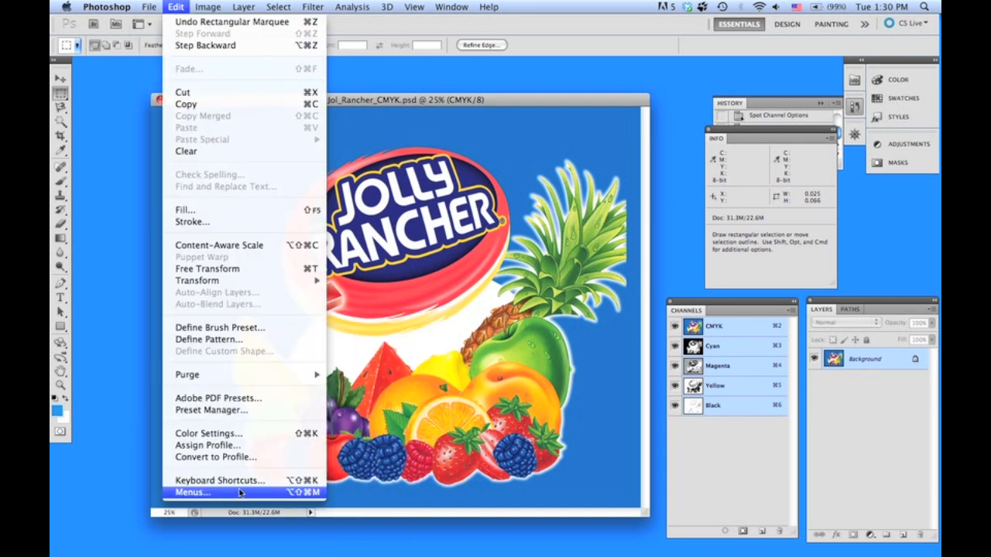
{"action": "left_click", "coordinate": [218, 480]}
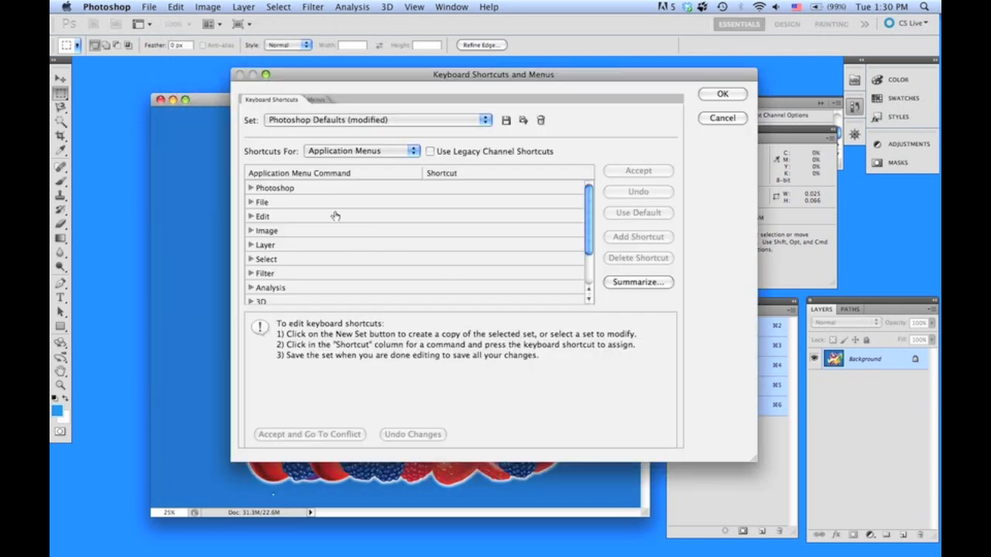
{"action": "left_click", "coordinate": [251, 202]}
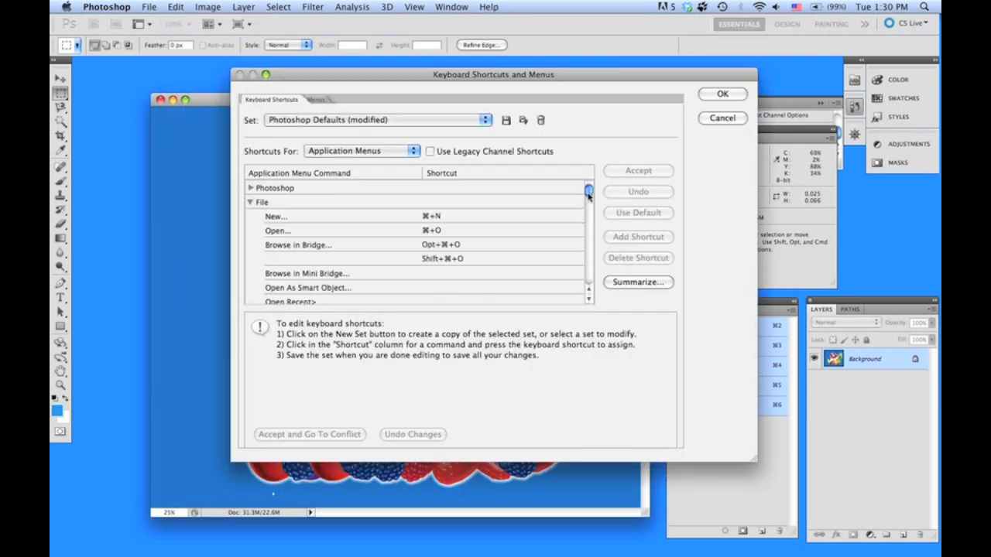
{"action": "left_click_drag", "start_coordinate": [588, 194], "coordinate": [588, 236]}
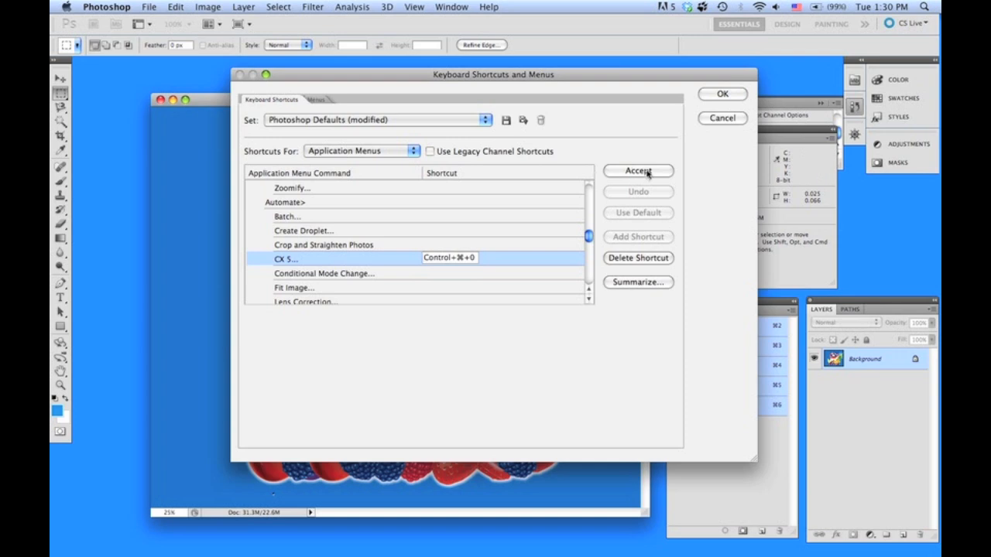
{"action": "left_click", "coordinate": [723, 93]}
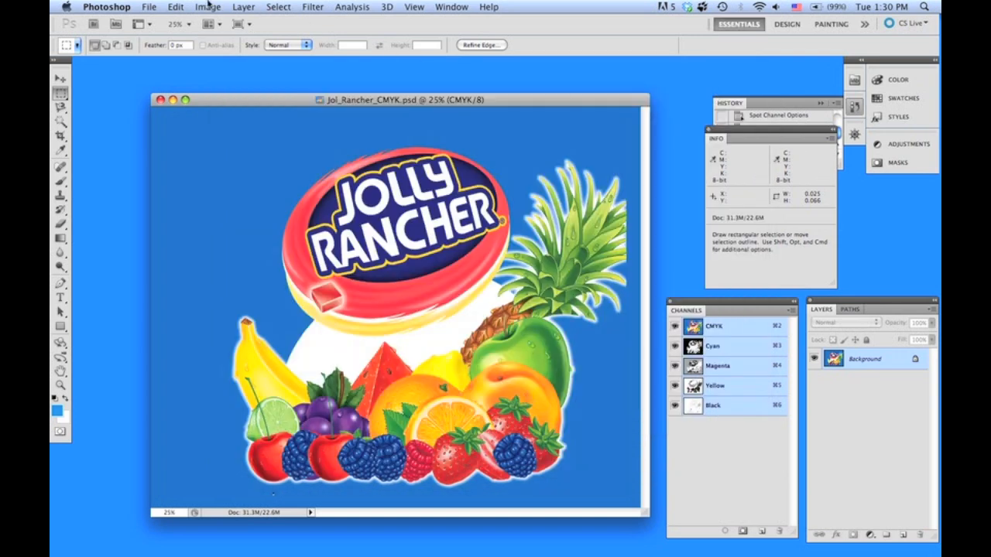
Step: Run CX 5 and zoom its preview to 50% and 100%, then back to full view
{"action": "left_click", "coordinate": [161, 7]}
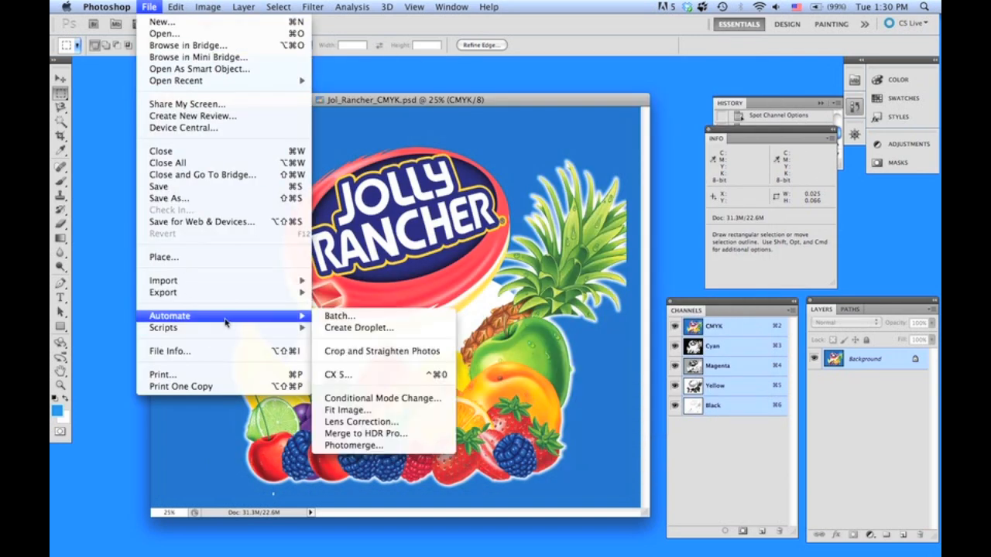
{"action": "mouse_move", "coordinate": [387, 375]}
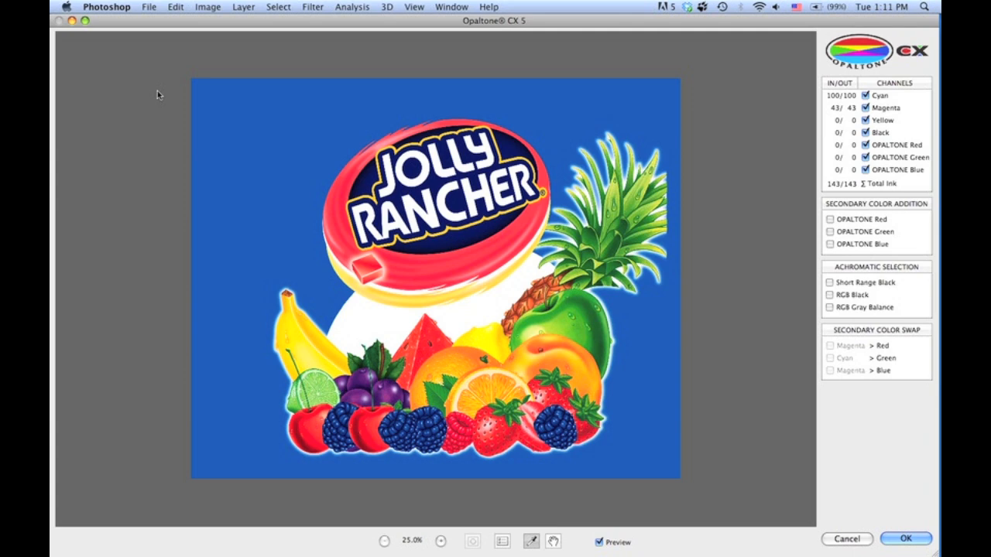
{"action": "mouse_move", "coordinate": [442, 509]}
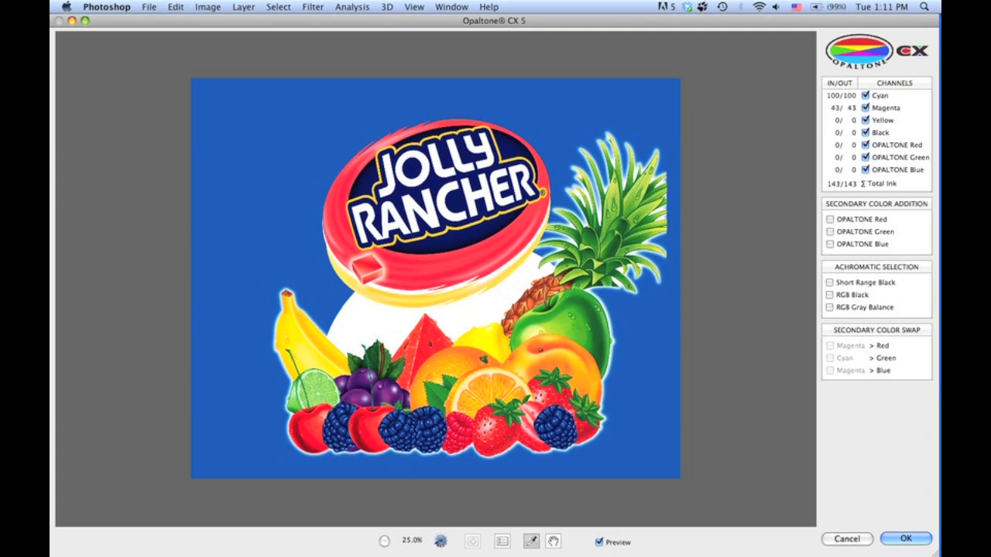
{"action": "left_click", "coordinate": [445, 540]}
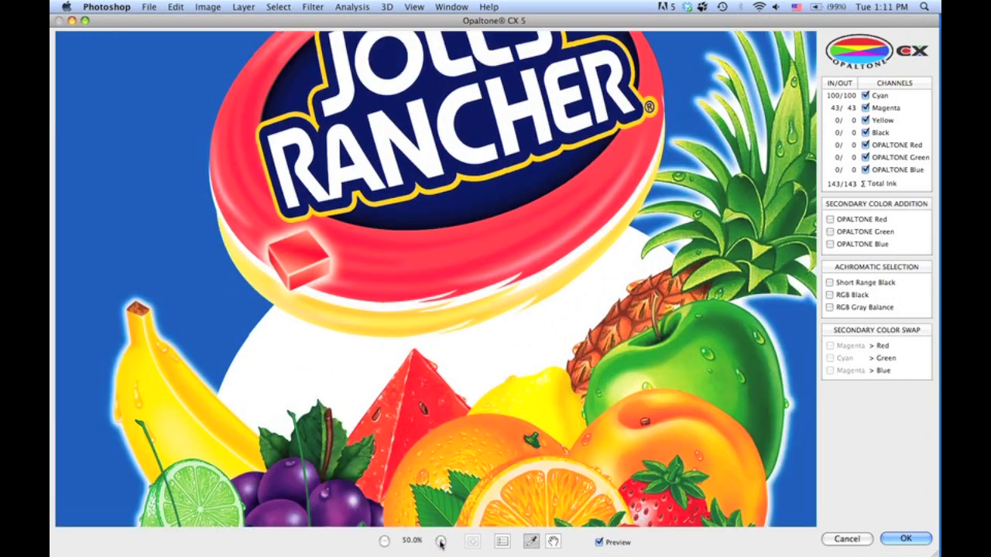
{"action": "left_click", "coordinate": [448, 539]}
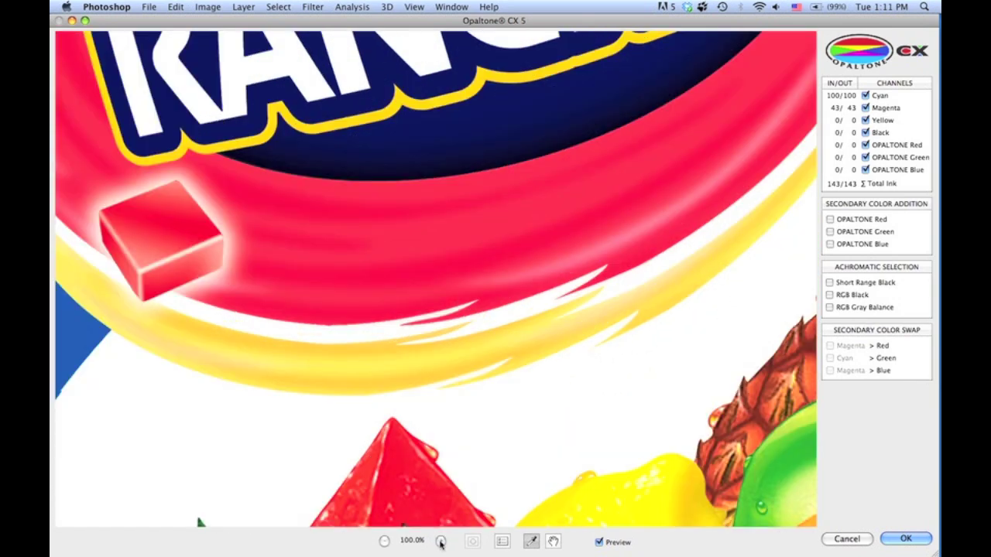
{"action": "mouse_move", "coordinate": [447, 542]}
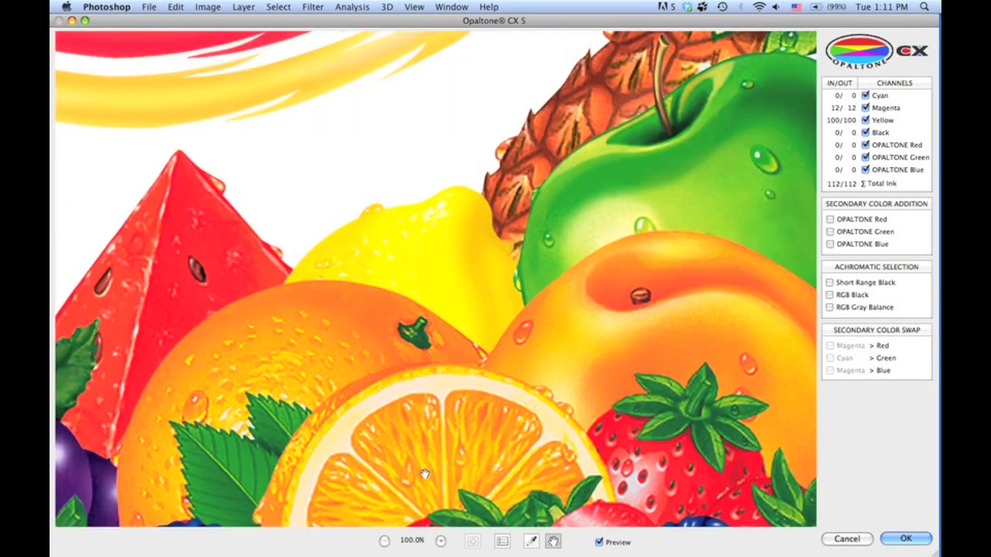
{"action": "left_click", "coordinate": [387, 540]}
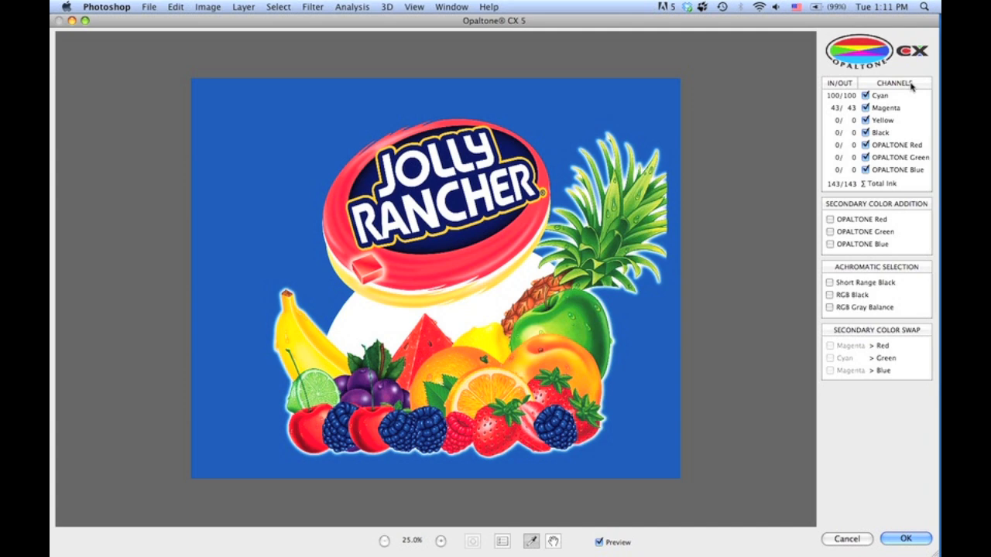
{"action": "mouse_move", "coordinate": [681, 101]}
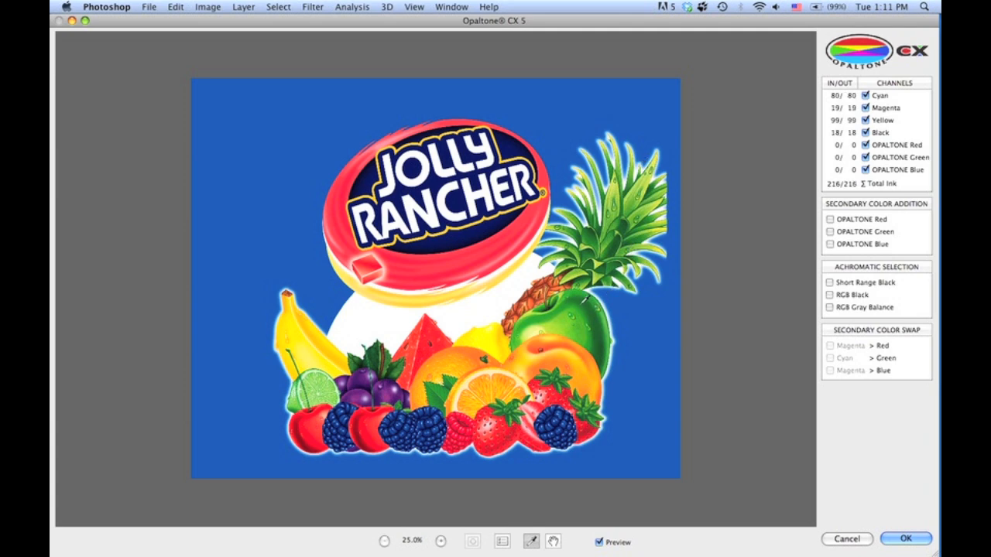
{"action": "left_click", "coordinate": [843, 95]}
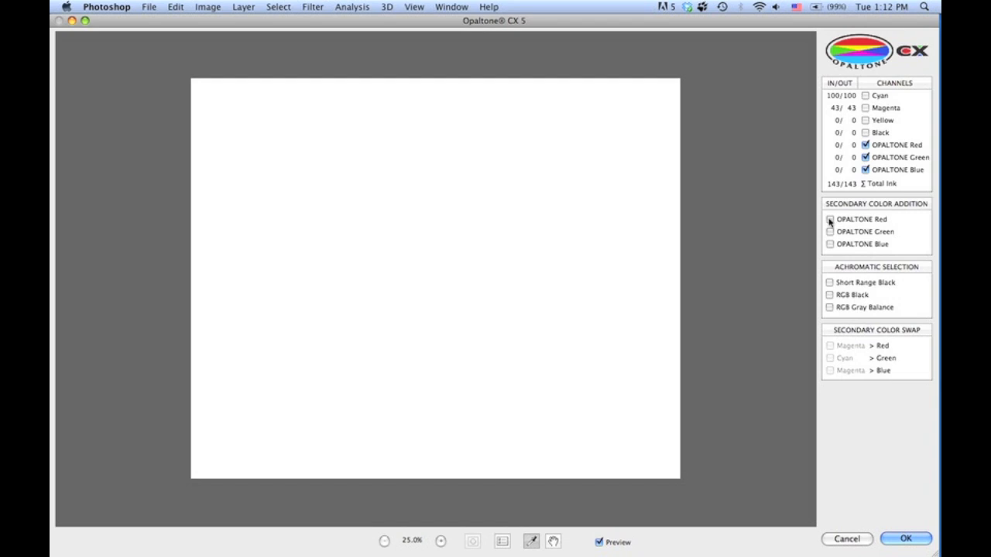
Step: Add OPALTONE Red and Blue secondary colors, then toggle Magenta and Green plates in preview
{"action": "left_click", "coordinate": [827, 220]}
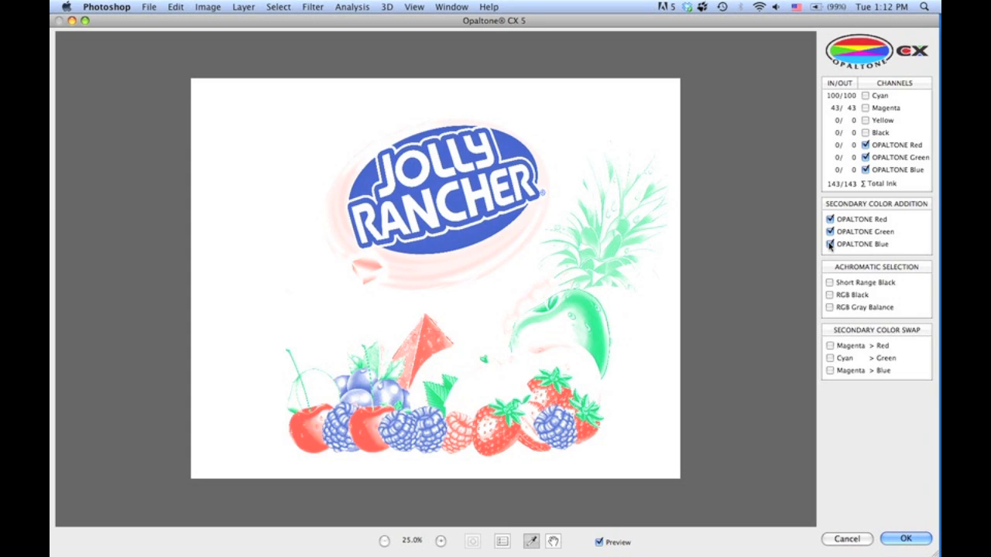
{"action": "left_click", "coordinate": [855, 95]}
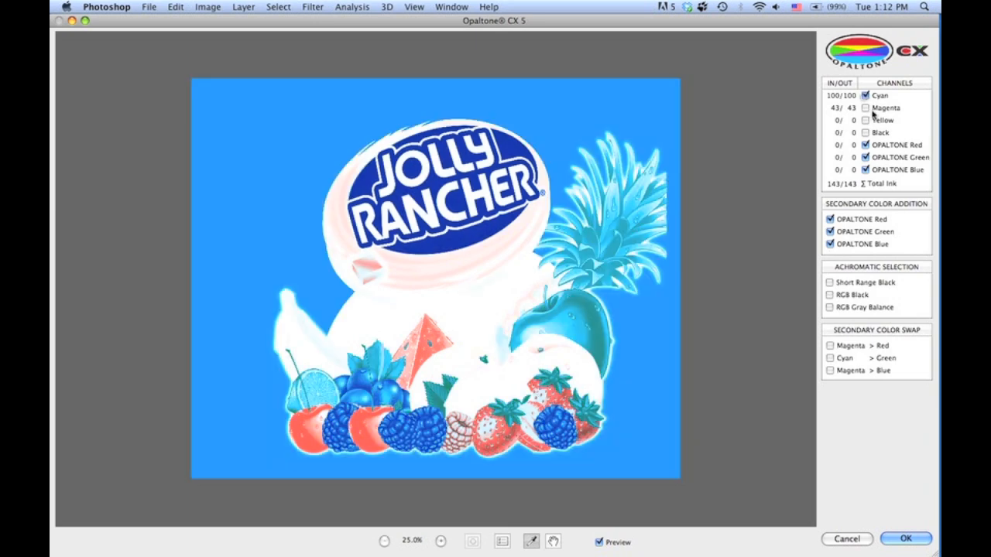
{"action": "left_click", "coordinate": [866, 107]}
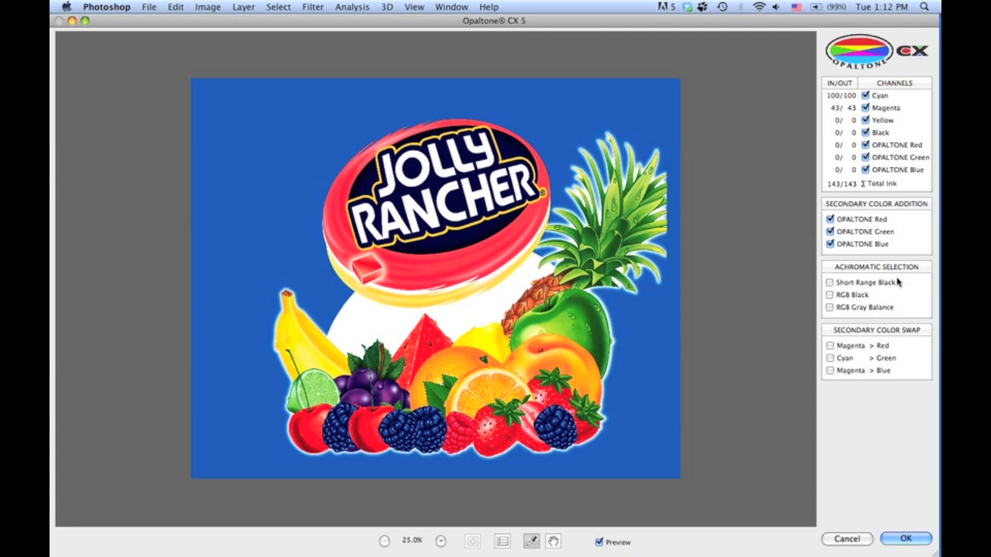
{"action": "left_click", "coordinate": [848, 95]}
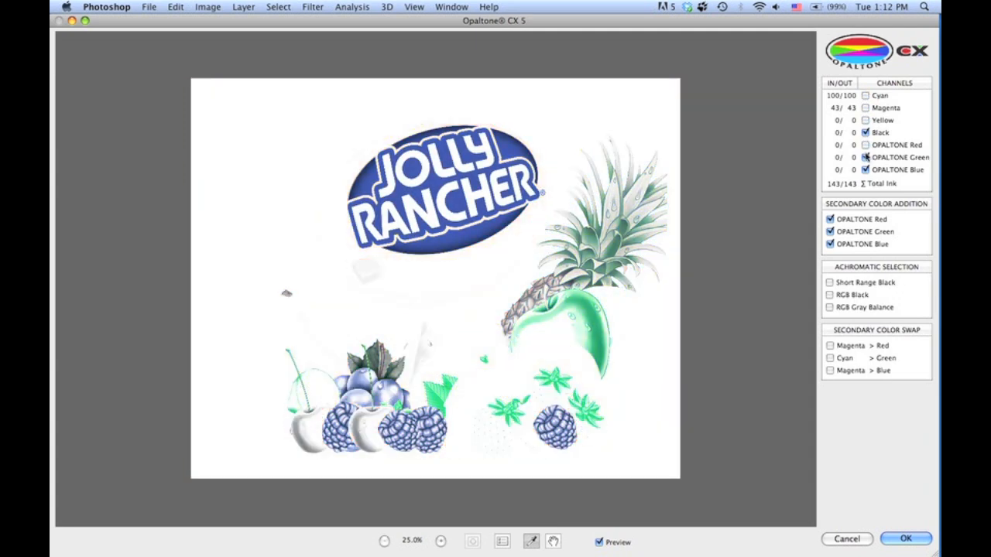
{"action": "left_click", "coordinate": [849, 157]}
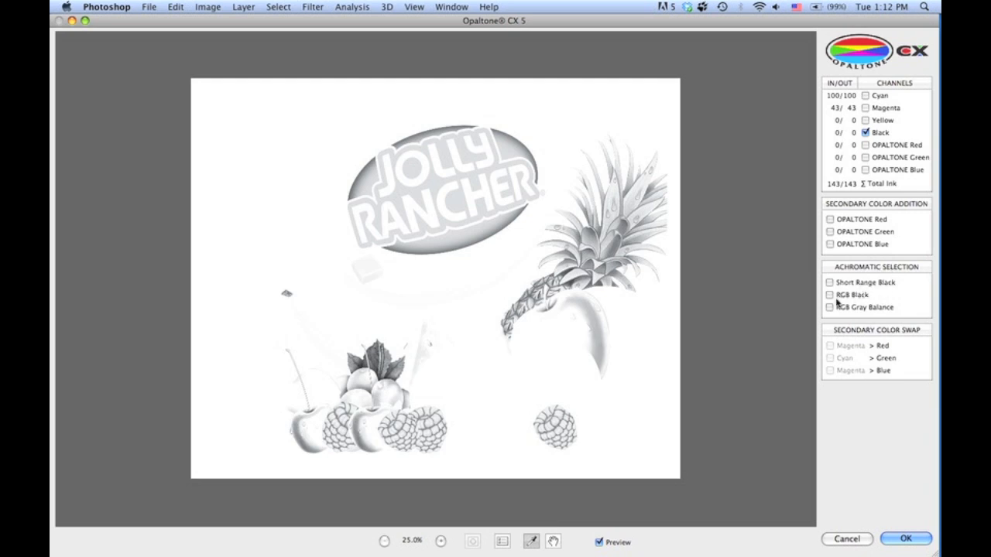
{"action": "mouse_move", "coordinate": [896, 332]}
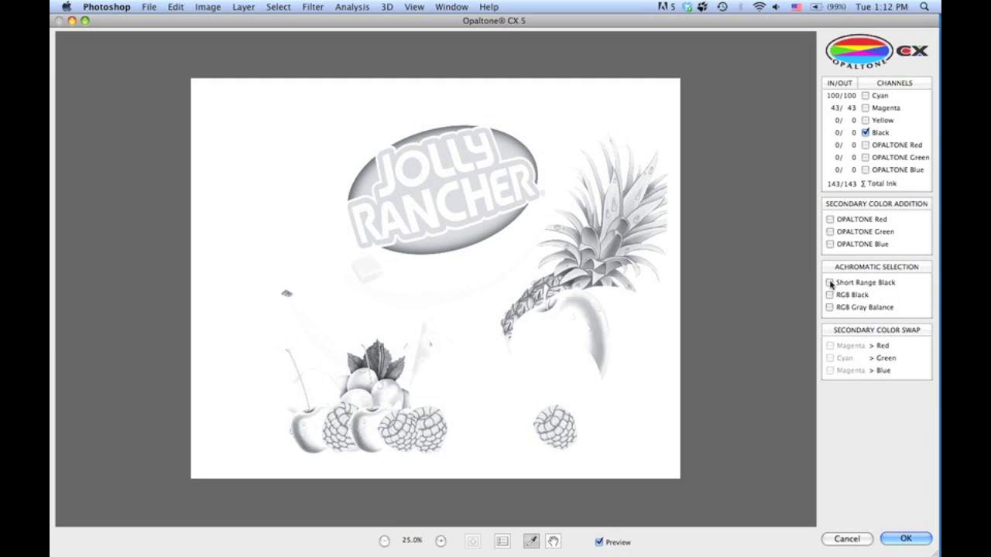
Step: Toggle Short Range Black and RGB Black under Achromatic Selection to compare previews
{"action": "left_click", "coordinate": [827, 283]}
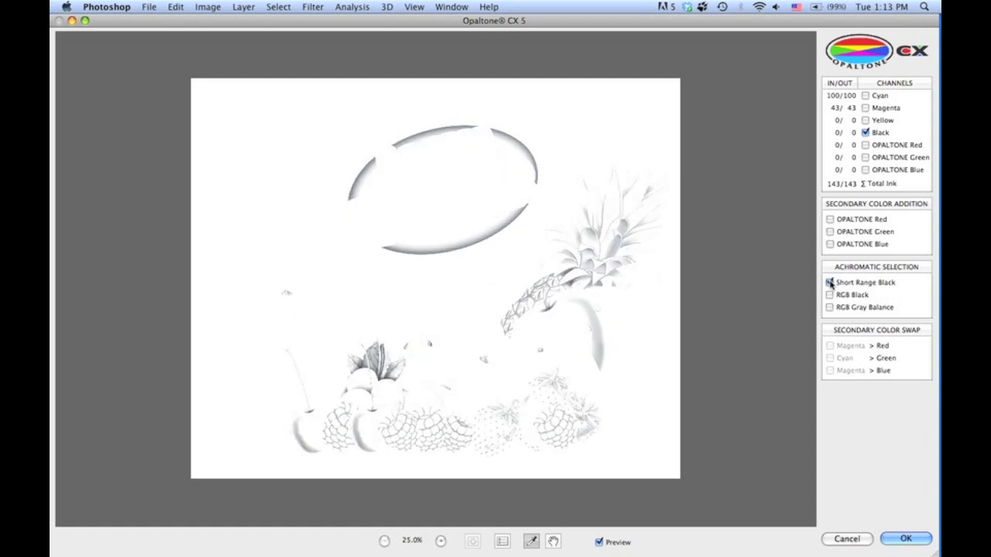
{"action": "left_click", "coordinate": [826, 283]}
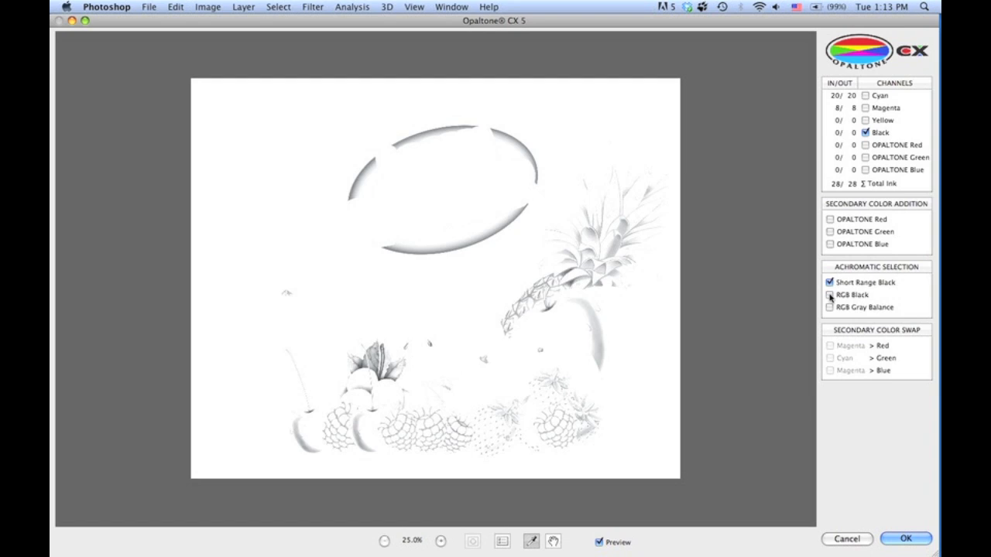
{"action": "left_click", "coordinate": [825, 296]}
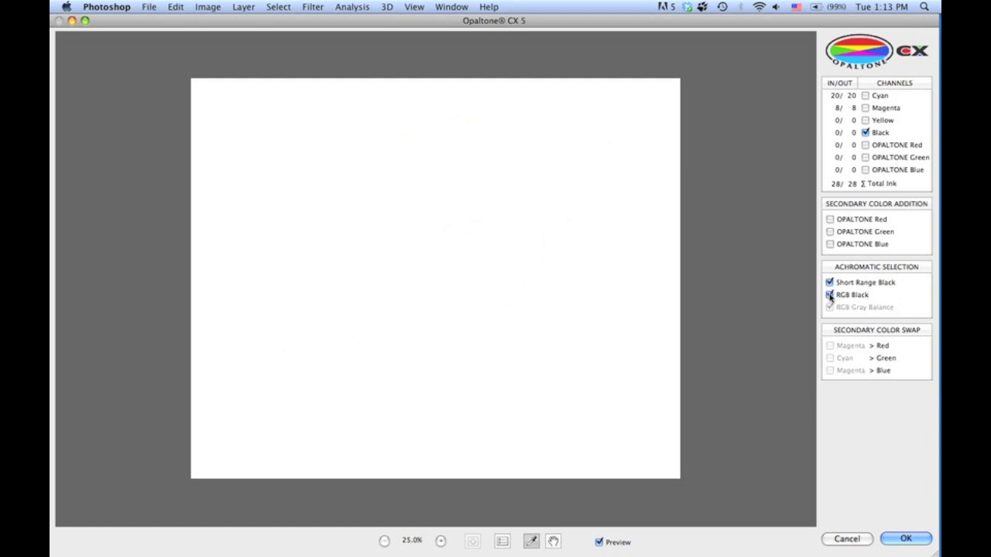
{"action": "left_click", "coordinate": [826, 295]}
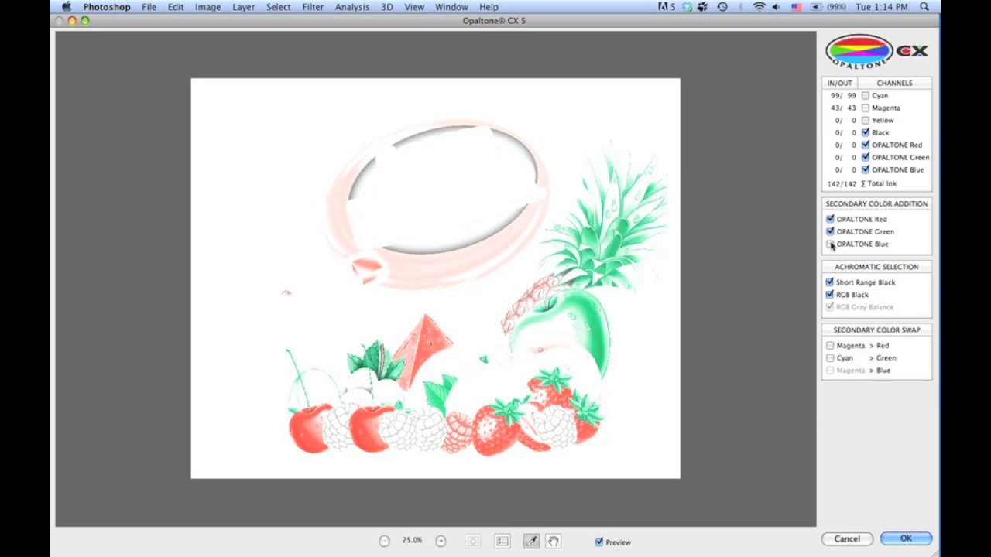
Step: Add OPALTONE Blue and enable the Magenta>Red, Cyan>Green and Magenta>Blue swaps
{"action": "left_click", "coordinate": [825, 244]}
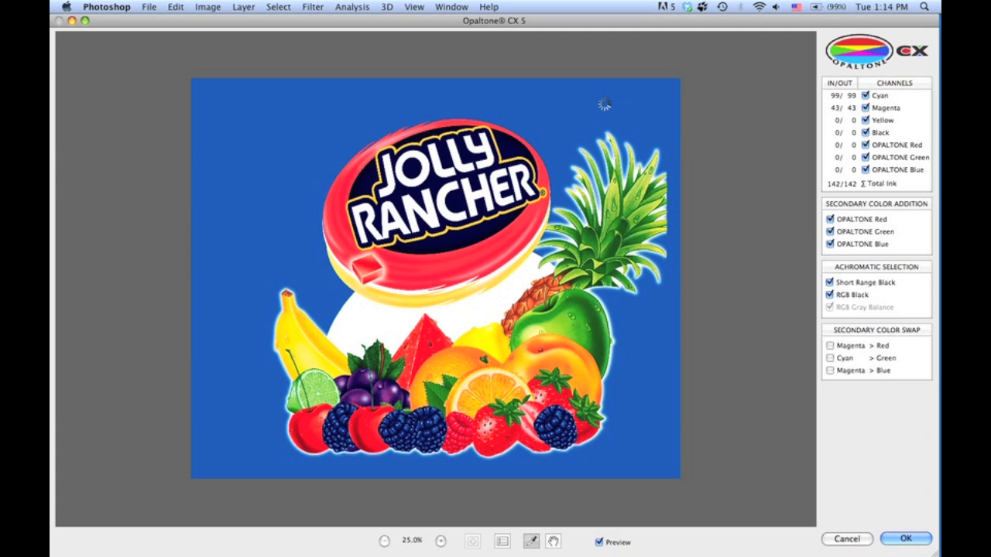
{"action": "mouse_move", "coordinate": [697, 192]}
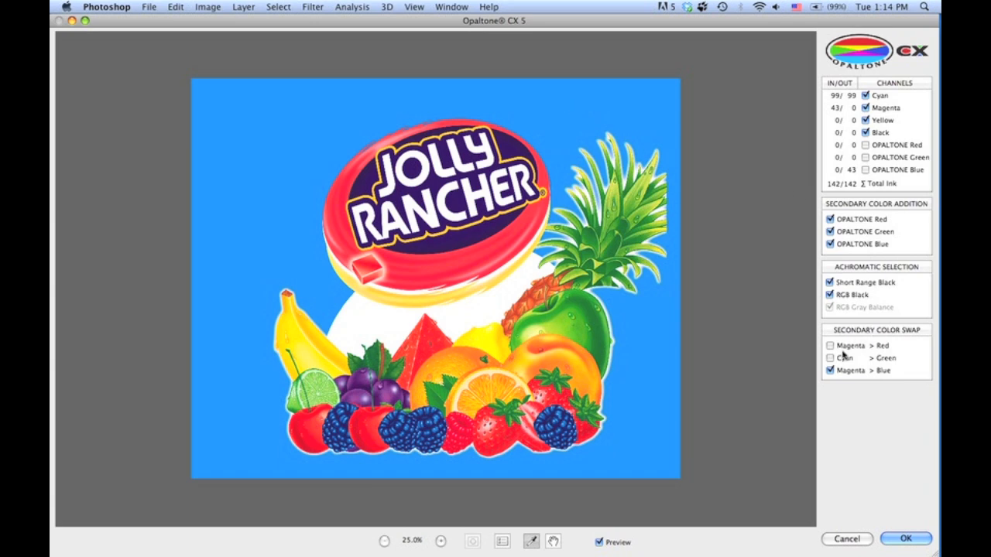
{"action": "left_click", "coordinate": [824, 345]}
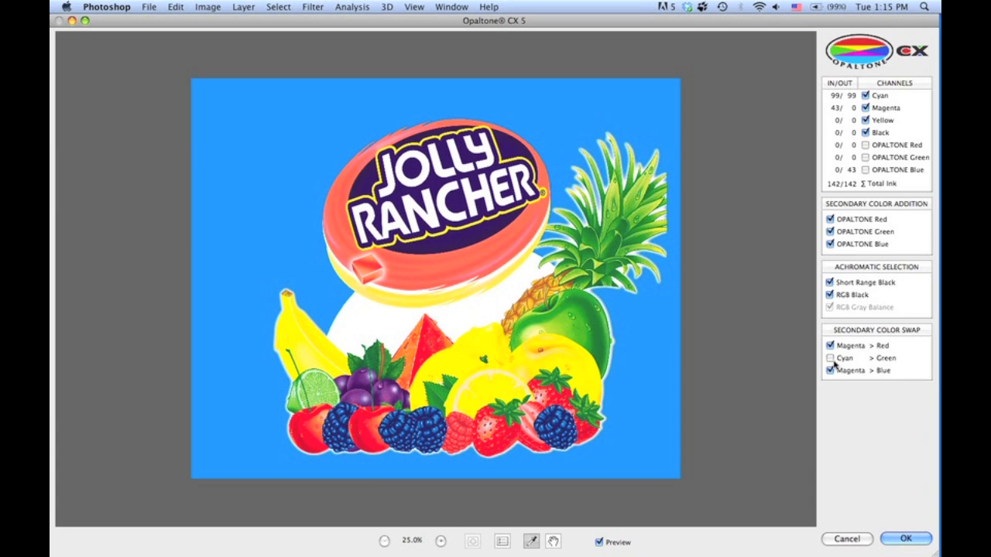
{"action": "left_click", "coordinate": [824, 359]}
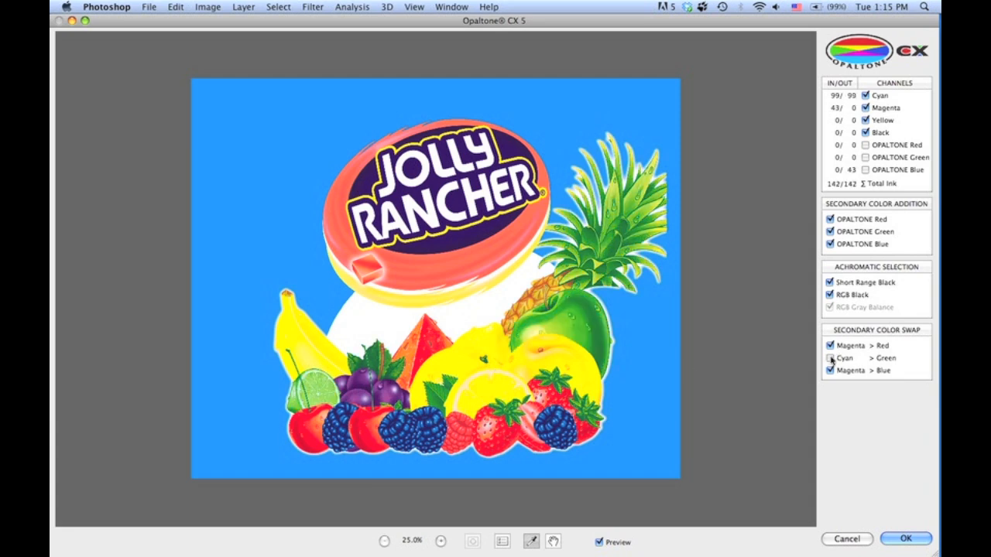
{"action": "left_click", "coordinate": [823, 358]}
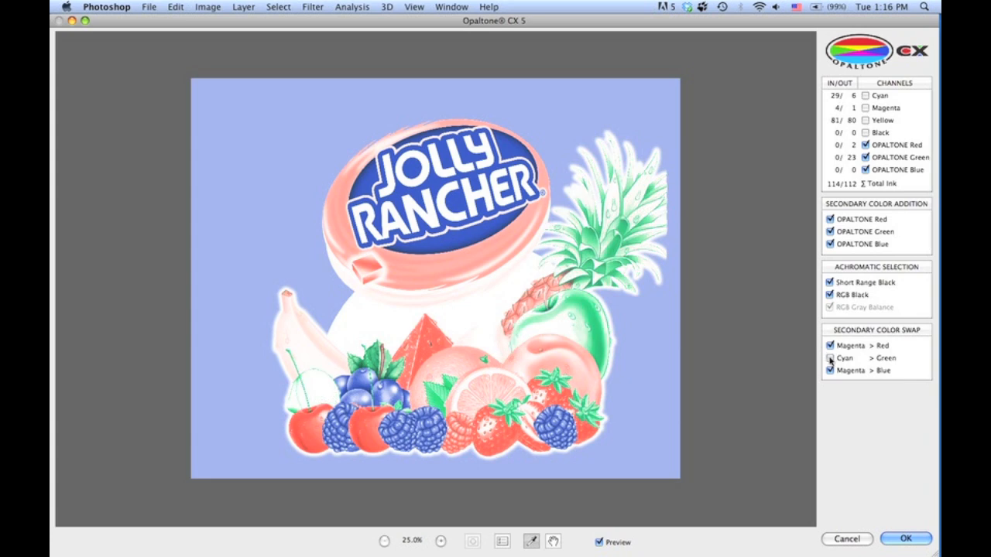
{"action": "left_click", "coordinate": [830, 358]}
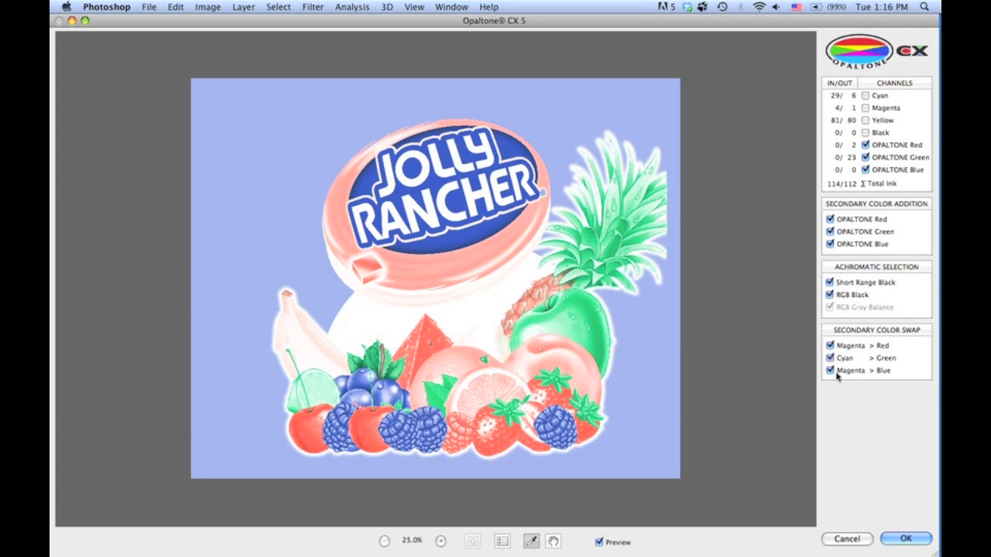
{"action": "left_click", "coordinate": [827, 370]}
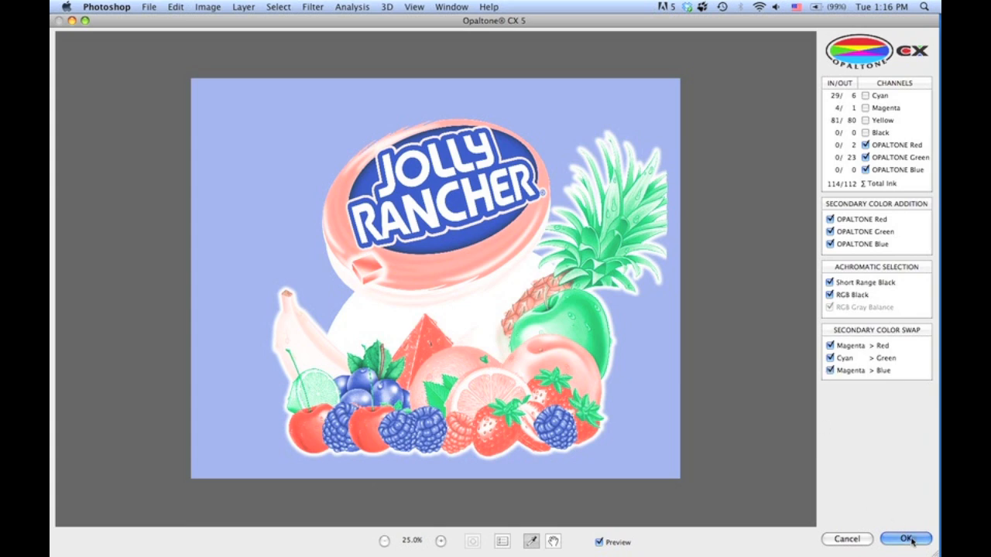
Step: Apply the Opaltone CX 5 separation, then open the File menu to save
{"action": "left_click", "coordinate": [910, 538]}
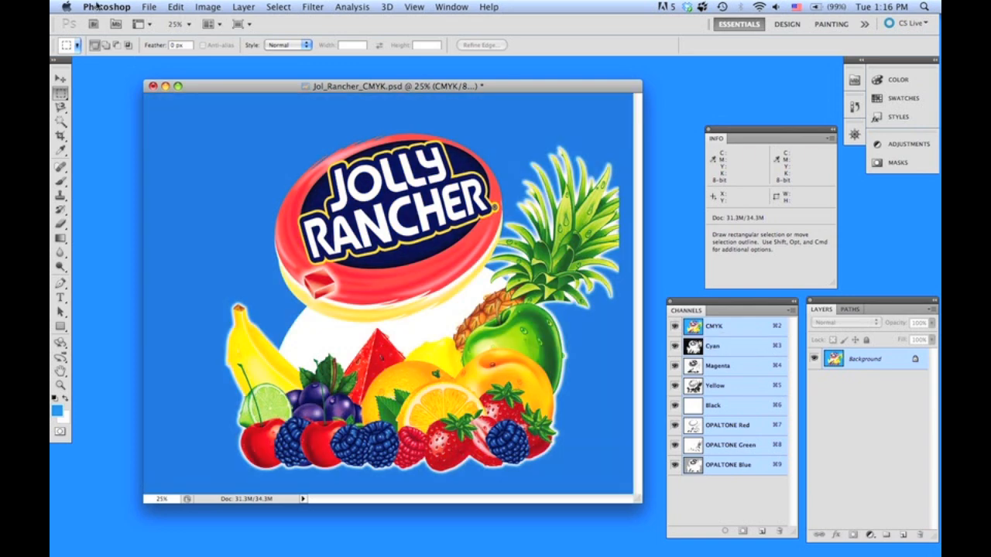
{"action": "left_click", "coordinate": [151, 7]}
{"action": "type", "text": "Jol_Rancher_CMYRGB.psd"}
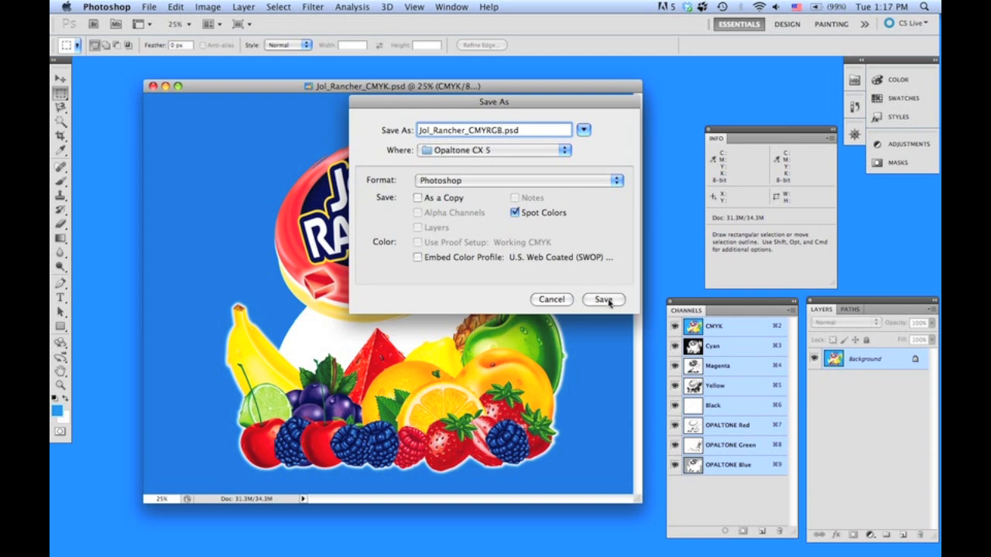
Step: Save the separated image as Jol_Rancher_CMYRGB.psd in the Opaltone CX 5 folder
{"action": "left_click", "coordinate": [603, 299]}
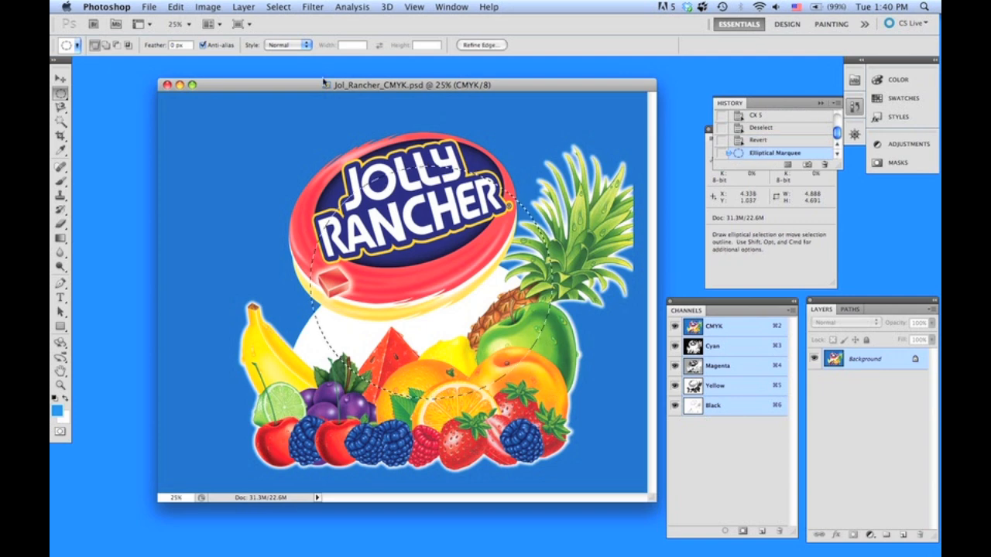
Step: Feather the elliptical selection around the candy and fruit by 20 pixels
{"action": "left_click", "coordinate": [287, 6]}
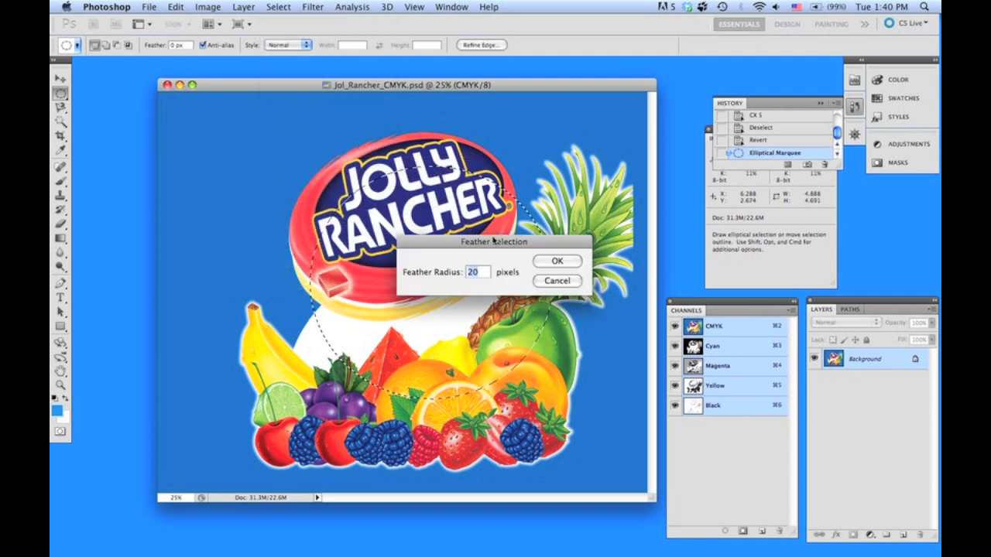
{"action": "left_click", "coordinate": [557, 261]}
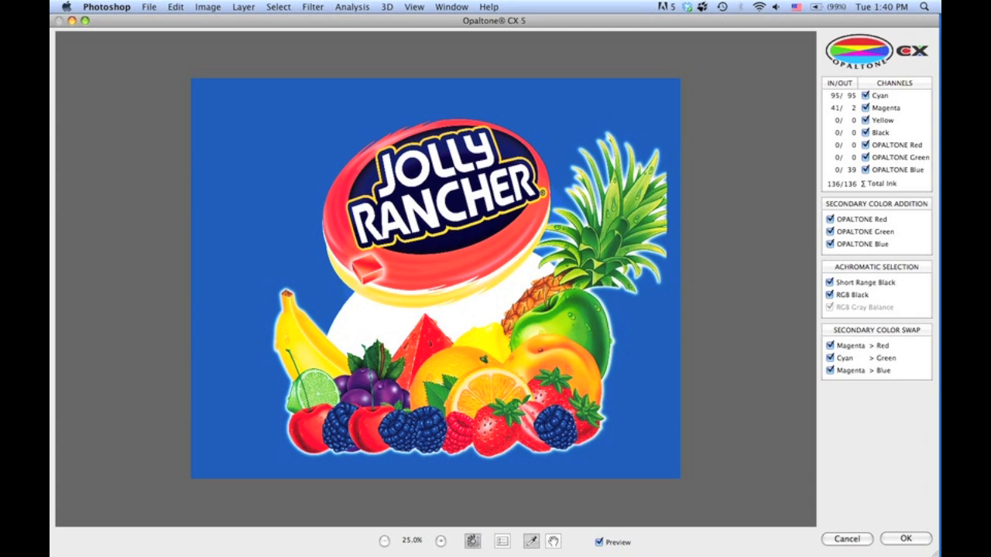
Step: Preview the selection mask, adjust its overlay opacity, and apply the CMY+RGB separation inside it
{"action": "left_click", "coordinate": [472, 541]}
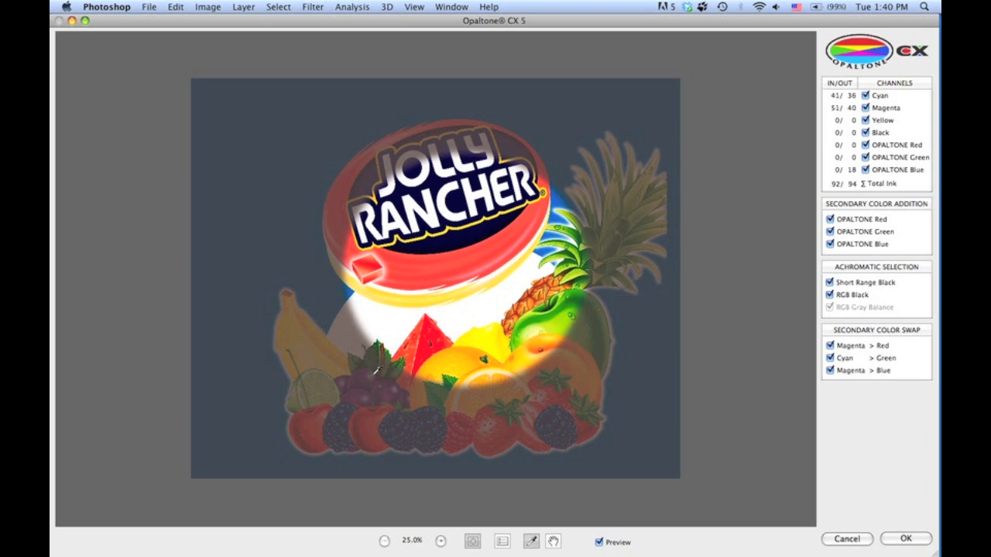
{"action": "left_click", "coordinate": [503, 541]}
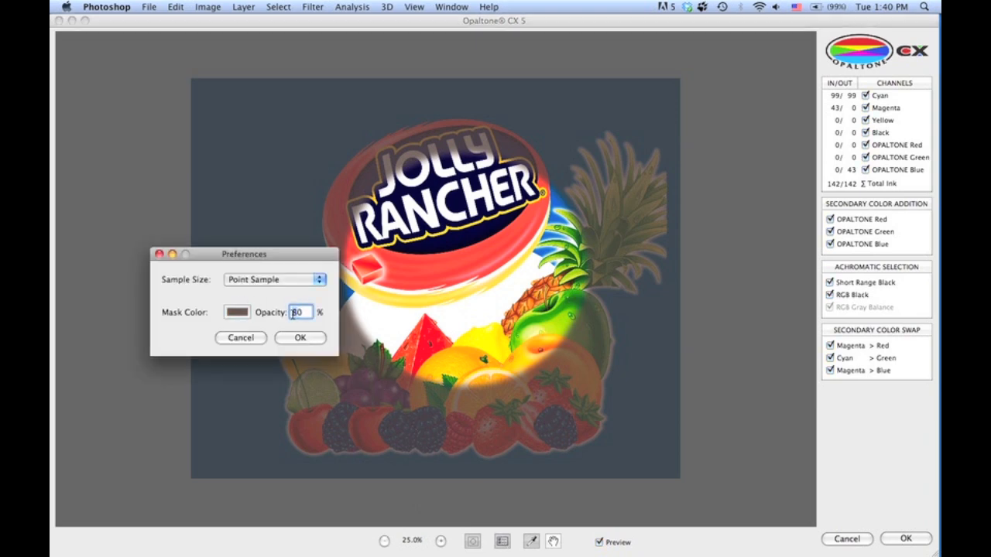
{"action": "left_click", "coordinate": [237, 309]}
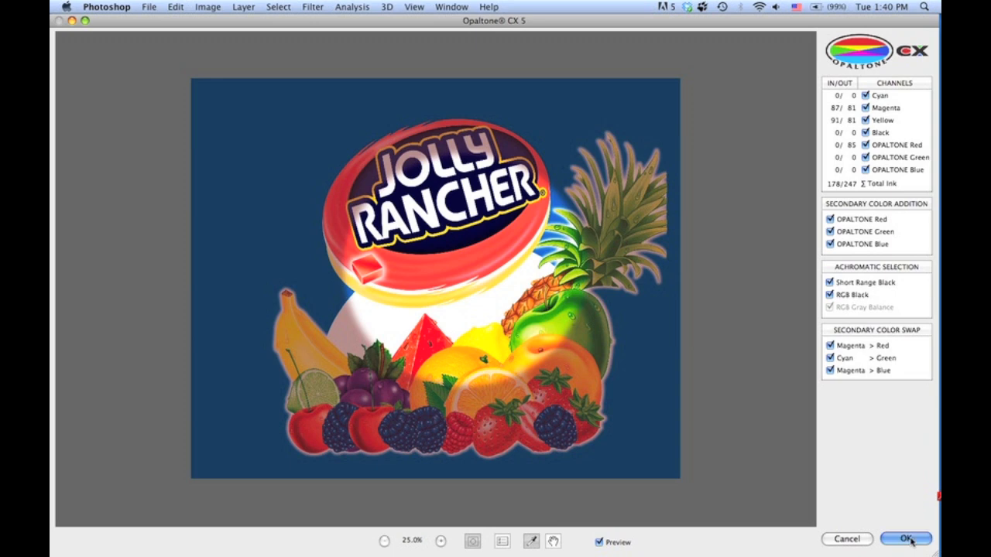
{"action": "left_click", "coordinate": [908, 538]}
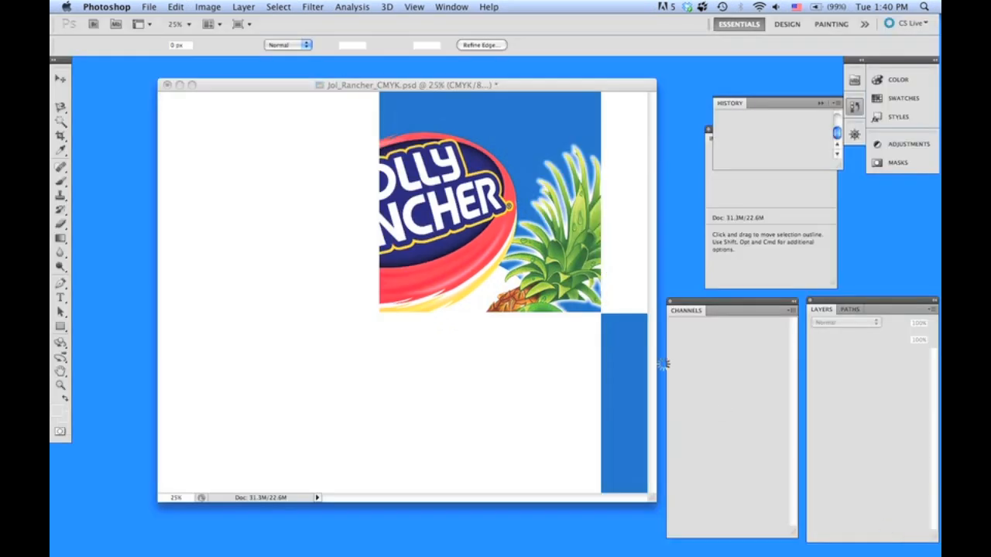